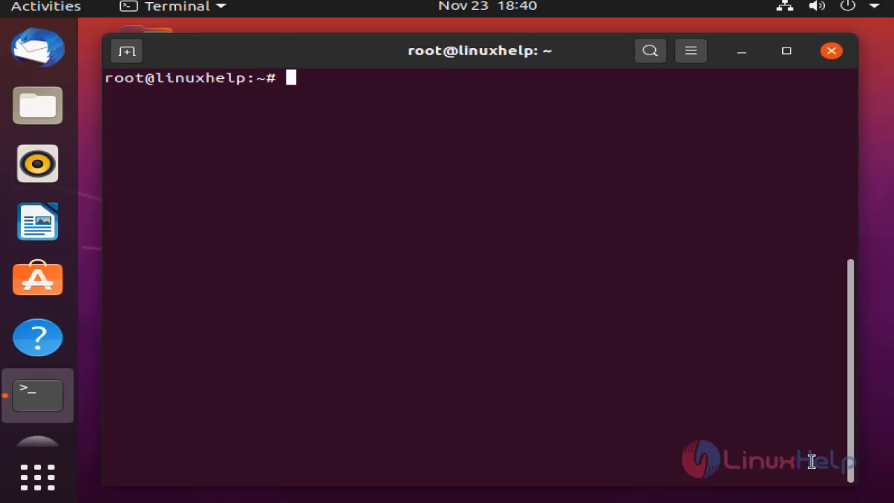
- Run lsb_release -a to display the Ubuntu 20.04.1 LTS (focal) release details
text(lsb_re)
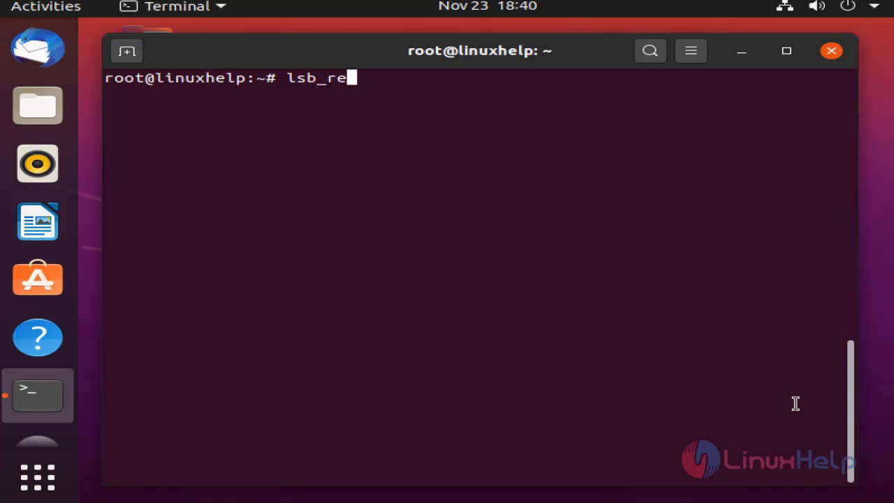
text(lease -a)
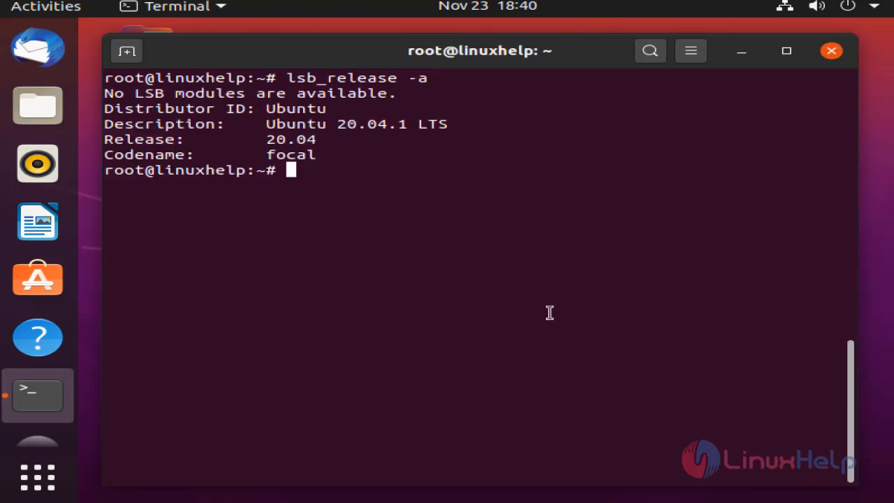
mouse_move(272, 124)
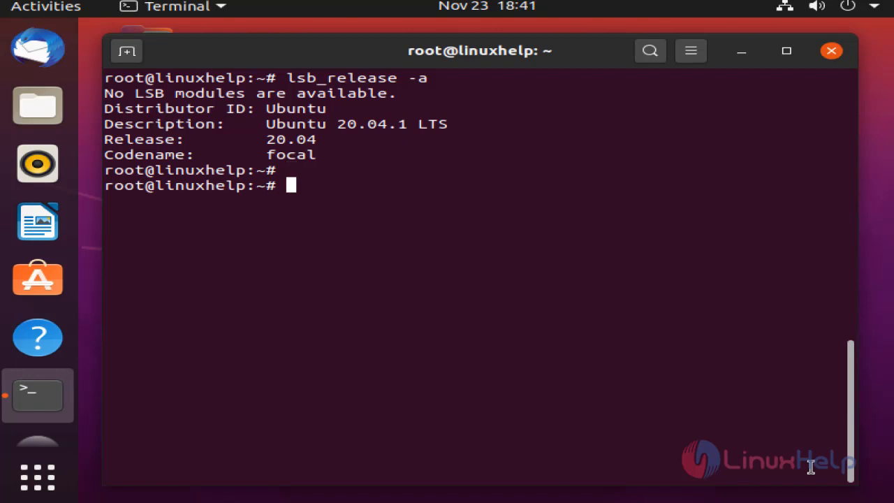
- Install the apache2 package with apt
text(apt)
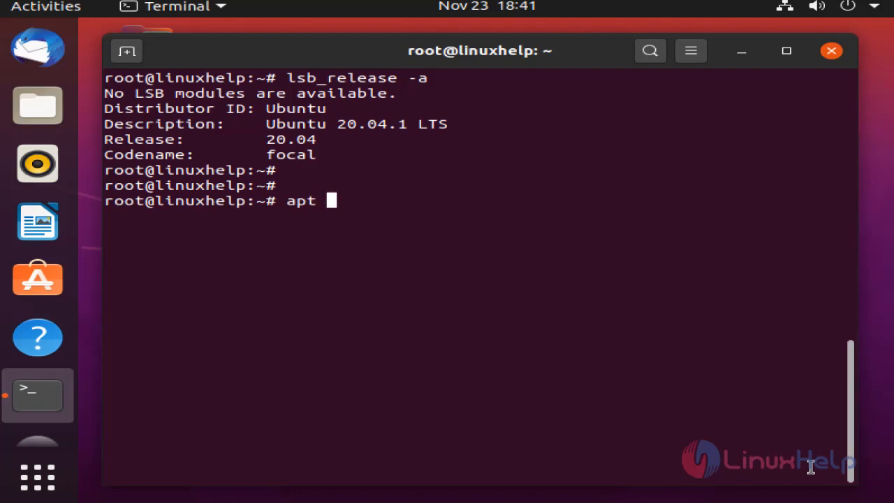
text(install)
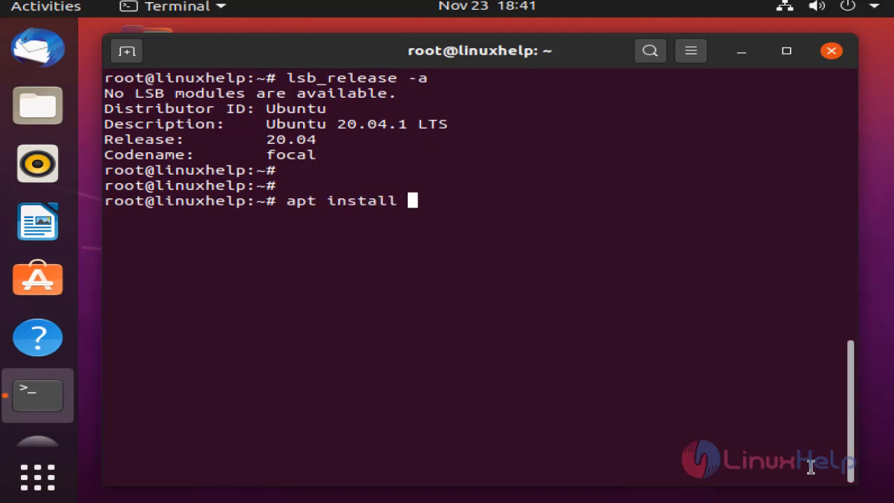
text(apa)
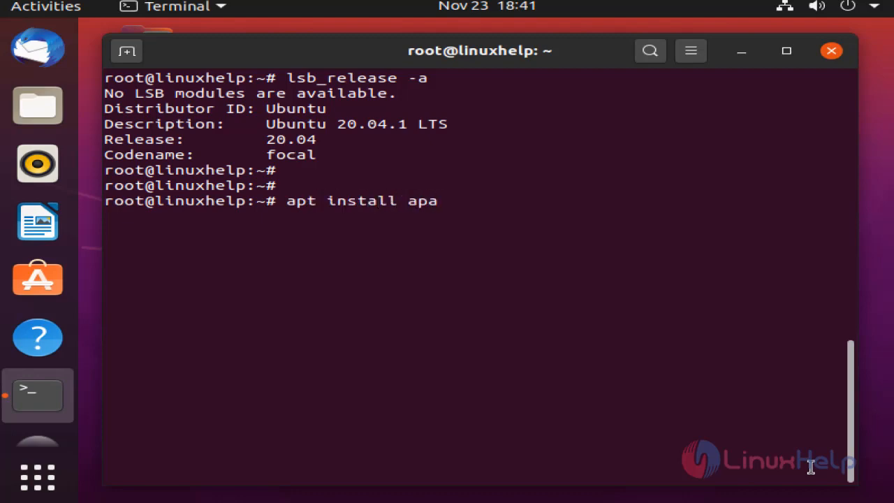
text(che2)
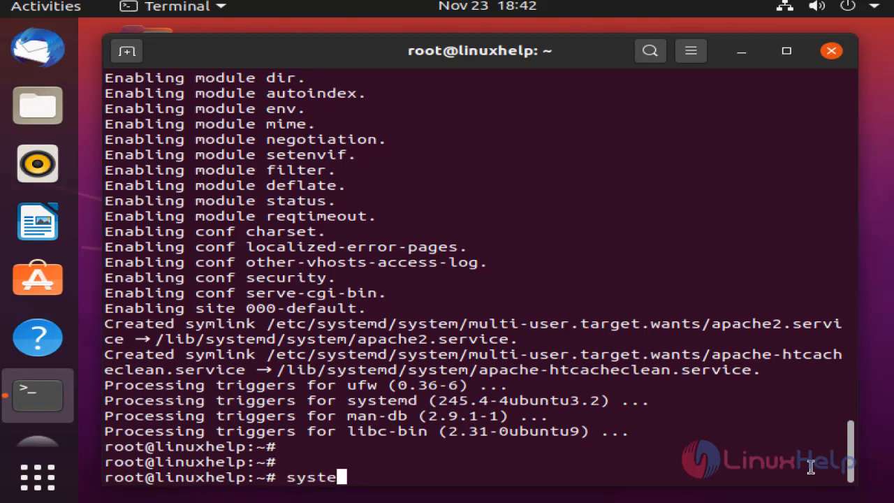
- Start the apache2 service with systemctl
text(mctl)
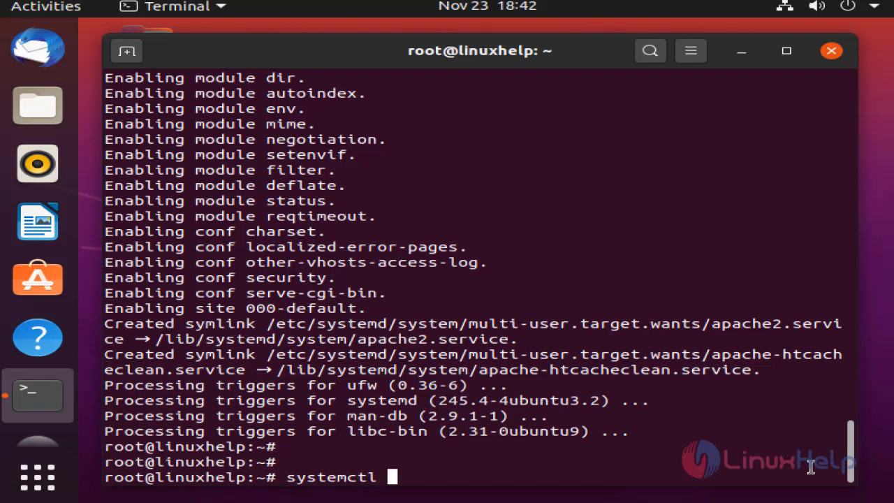
text(start)
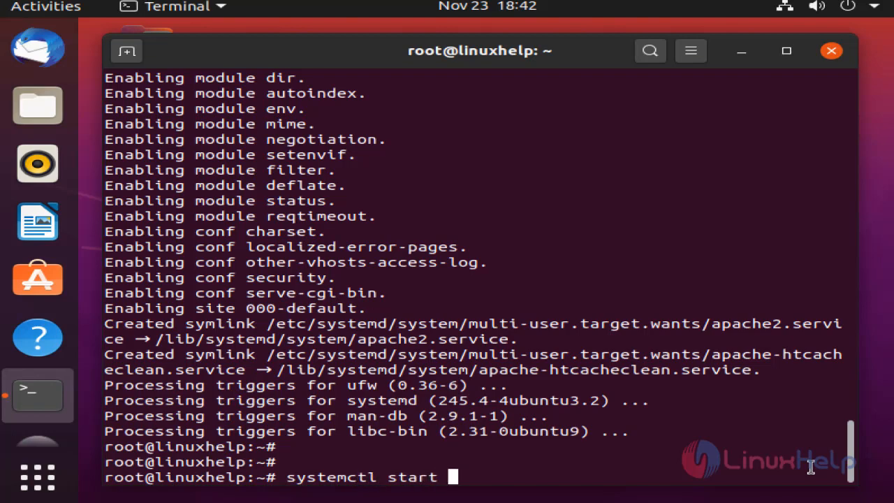
text(apache2)
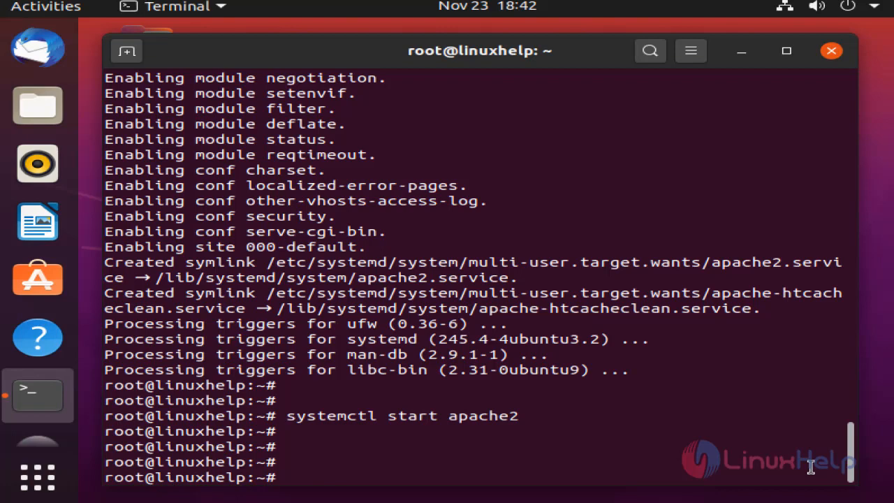
- Run systemctl status apache2 to confirm the service is active (running)
text(syste)
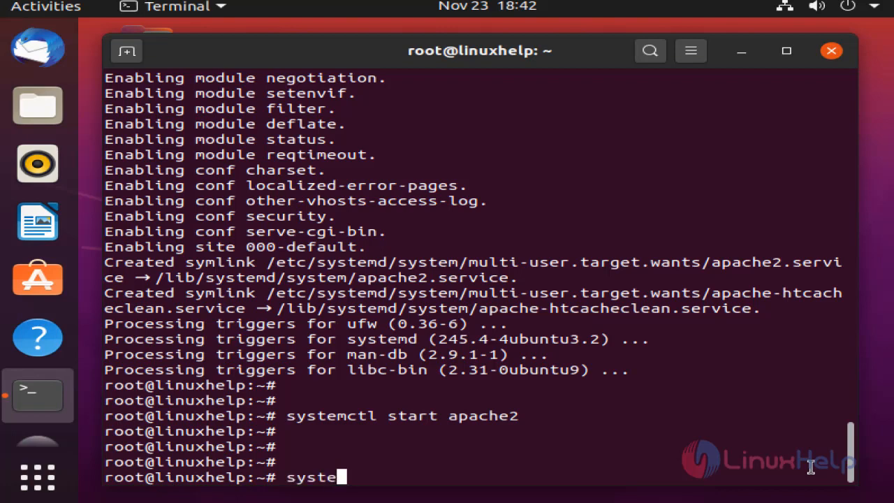
text(mctl)
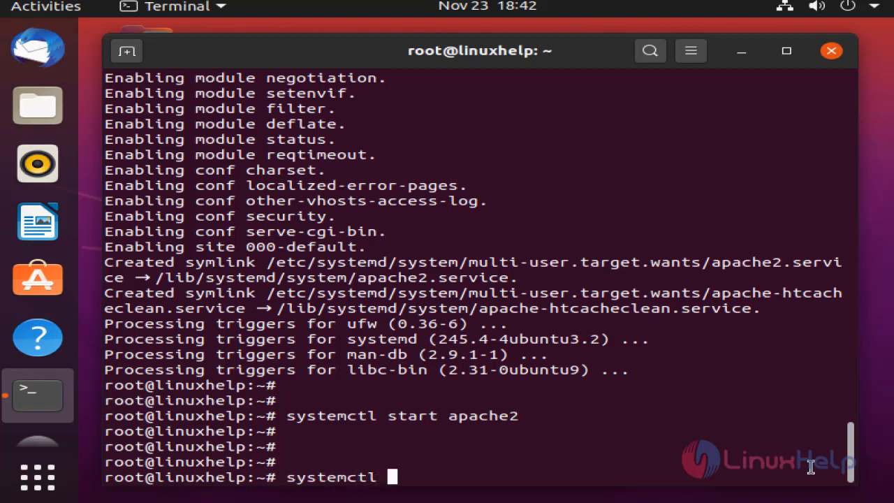
text(status a)
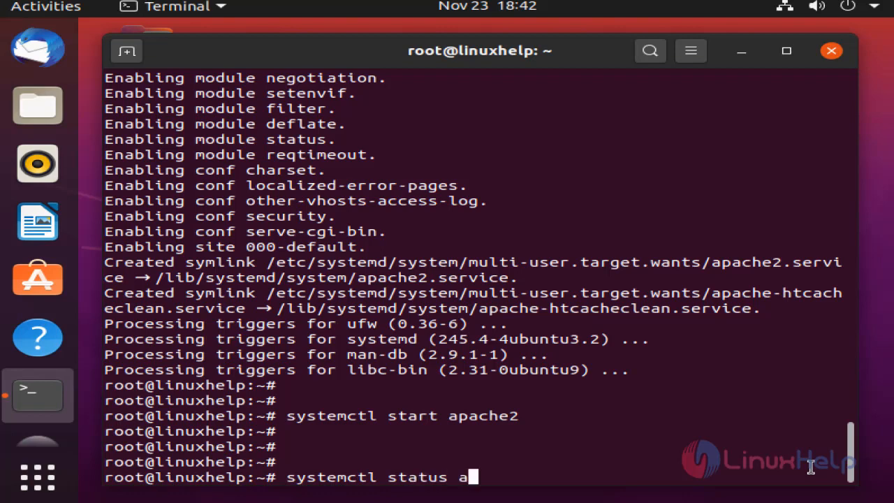
text(pache2)
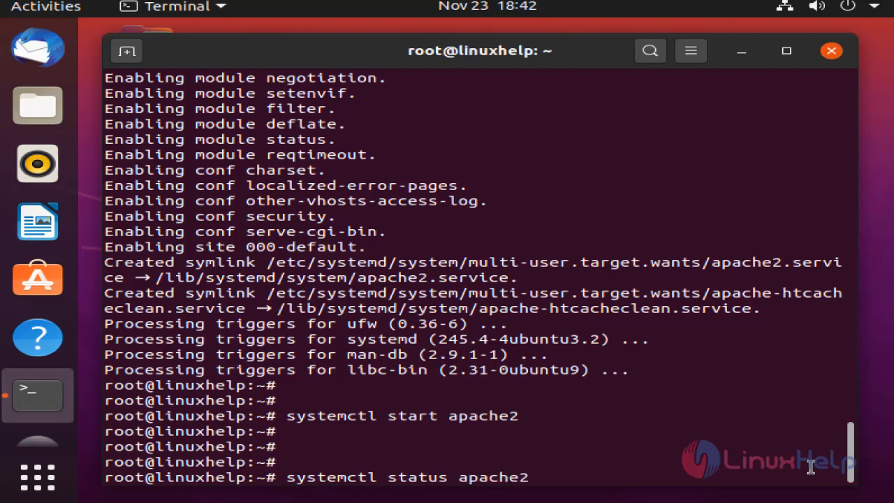
key(Return)
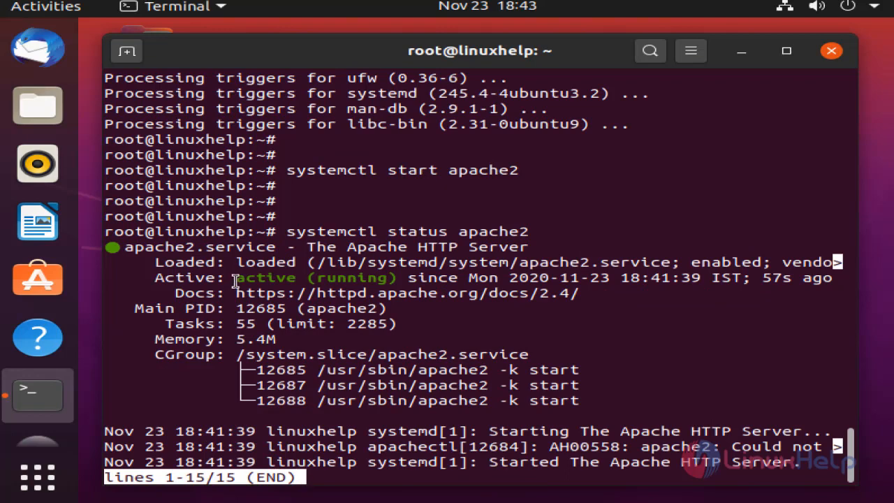
double_click(264, 277)
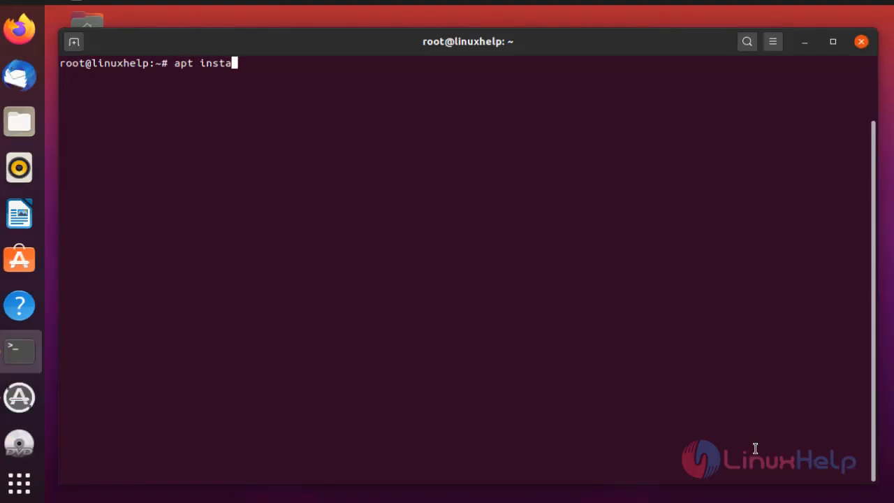
- Install php plus php-xml, php-mysql, php-mbstring, php-zip, php-soap, php-sqlite3, php-curl, php-gd, php-ldap, php-imap, php-common
text(ll)
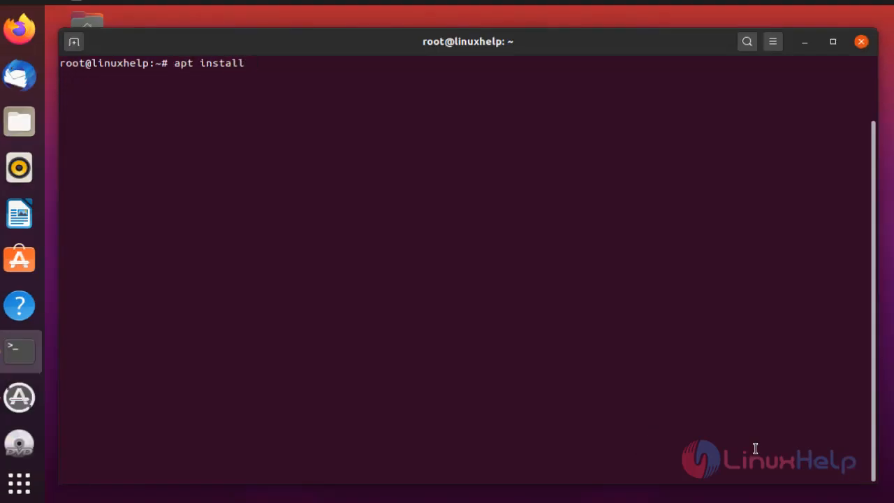
text(php php-xml php-mysql php-mbstring php-zip php-soap php-sqlite3 php-curl php-gd php-ldap php-imap php-common)
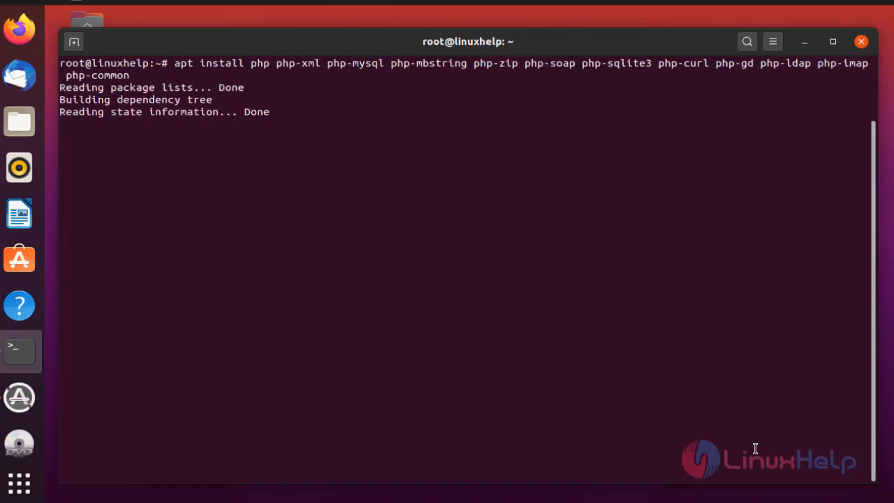
text(y)
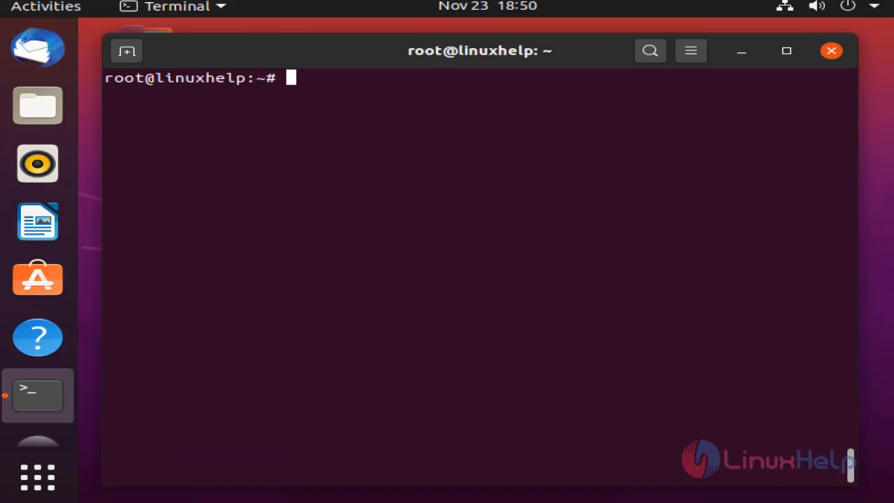
mouse_move(606, 426)
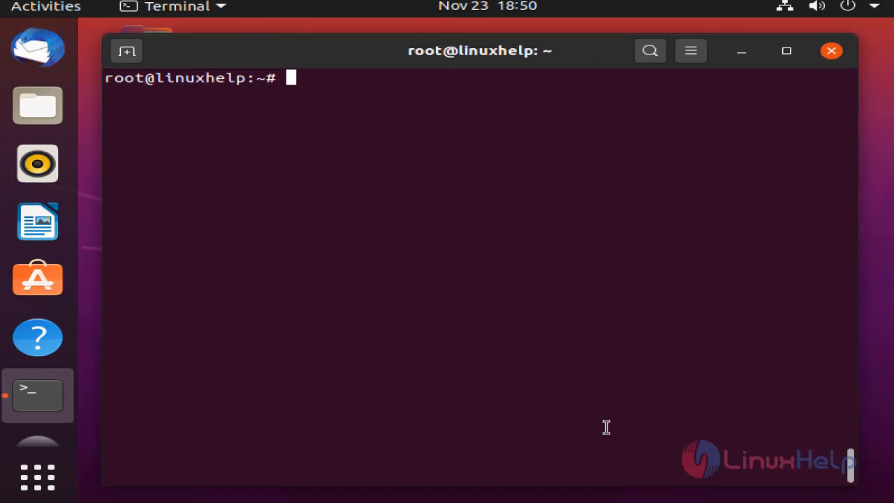
text(w)
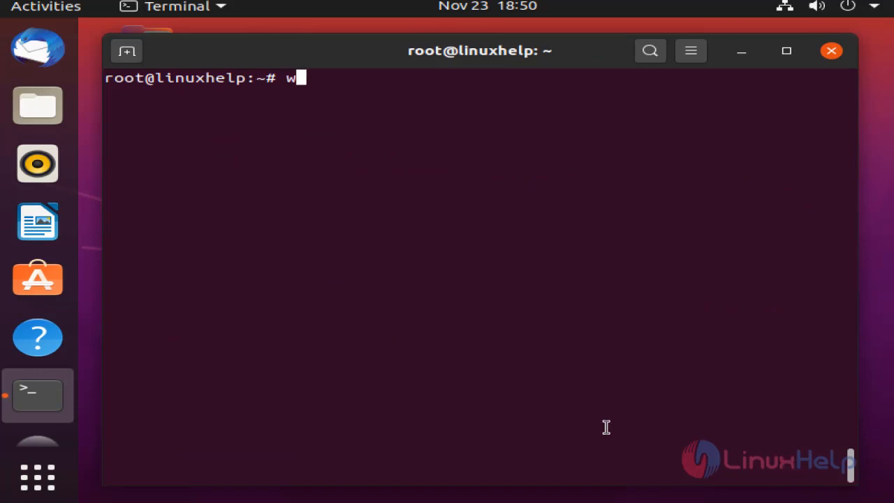
text(get)
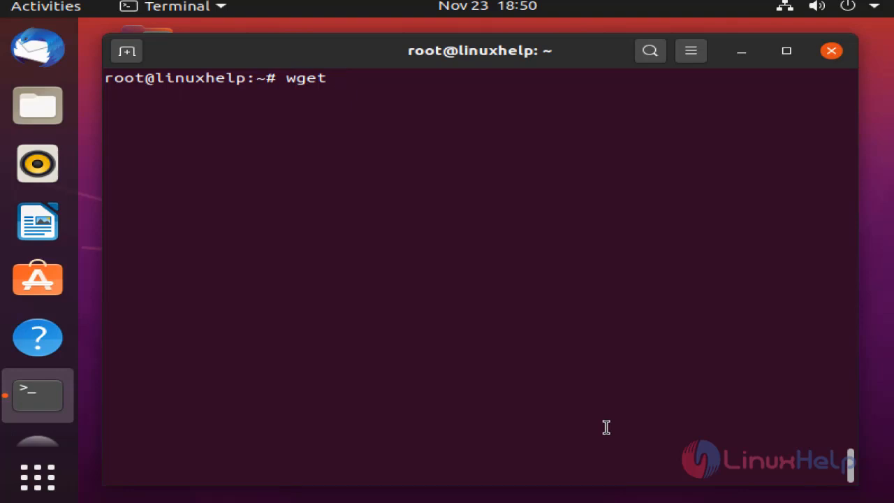
text(https://github.com/niutech/zimplitcms/archive/3.0.zip)
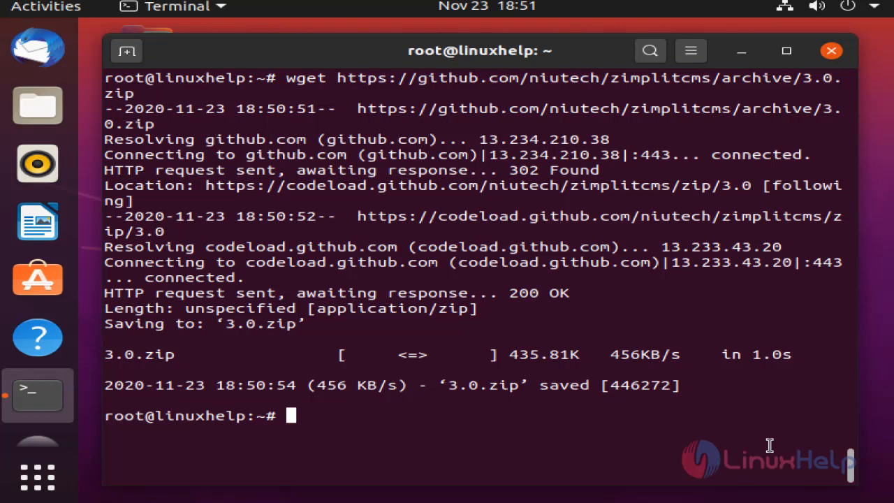
- List all home directory files with ls -la to confirm 3.0.zip
text(ls)
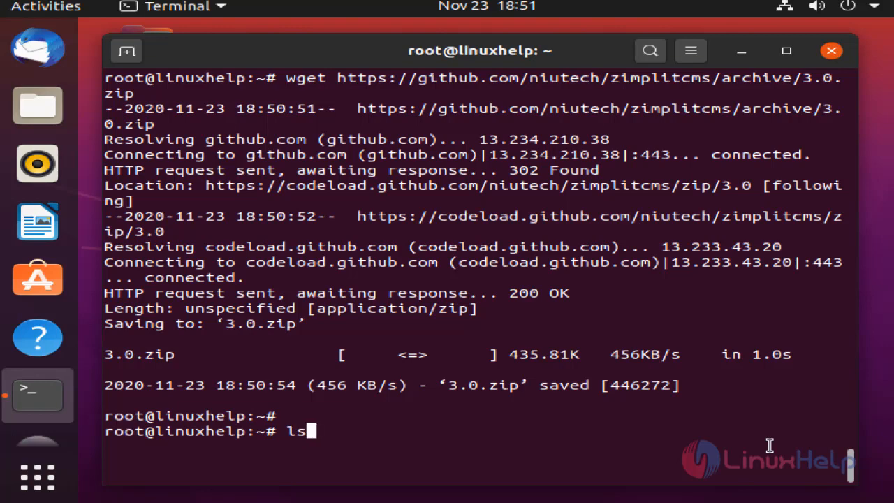
text(-la)
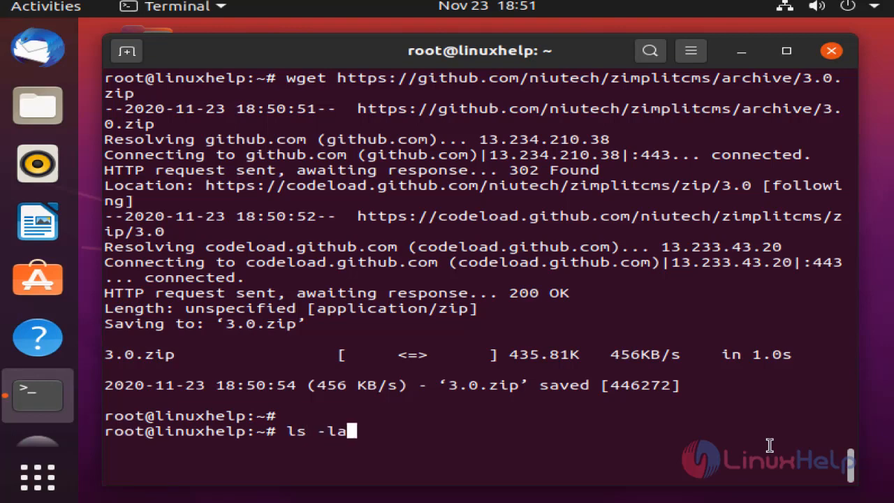
key(Return)
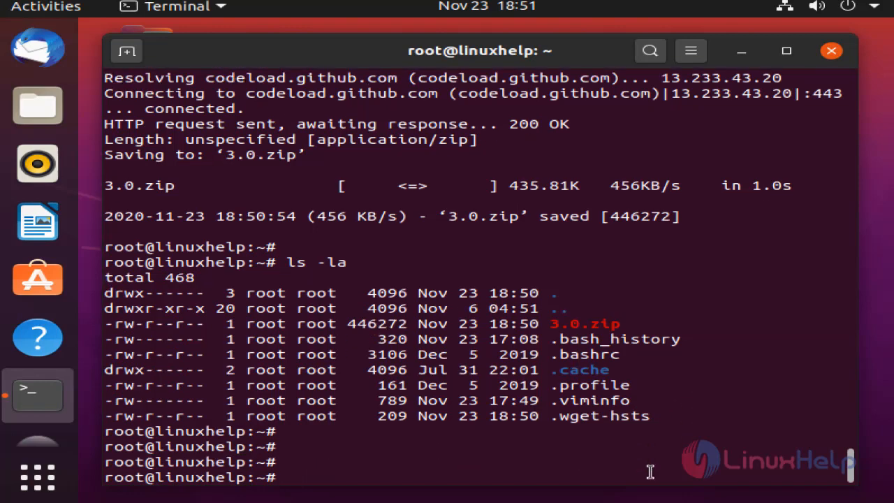
- Unzip 3.0.zip and list the directory to verify zimplitcms-3.0
text(un)
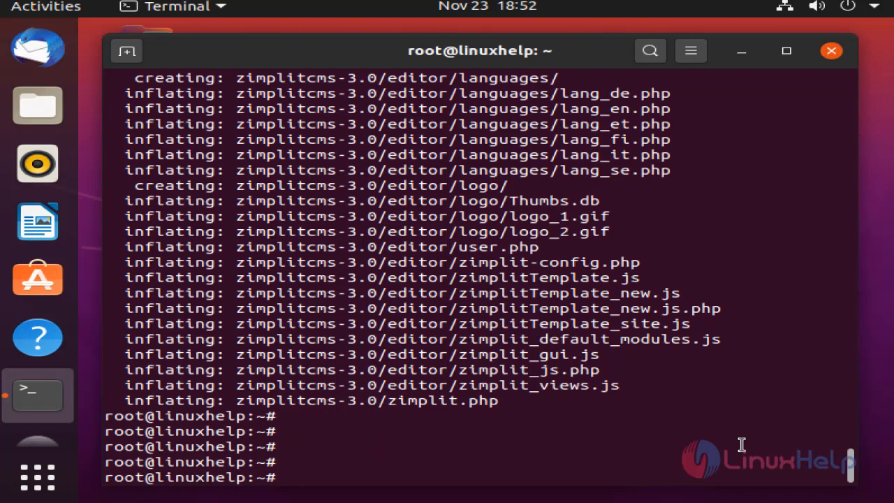
text(ls)
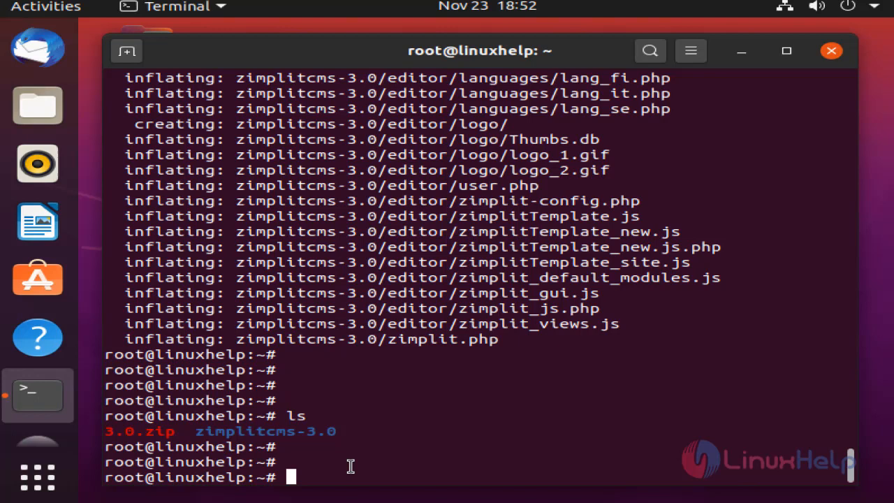
- Move zimplitcms-3.0/ to /var/www/zimplit with mv
text(mv)
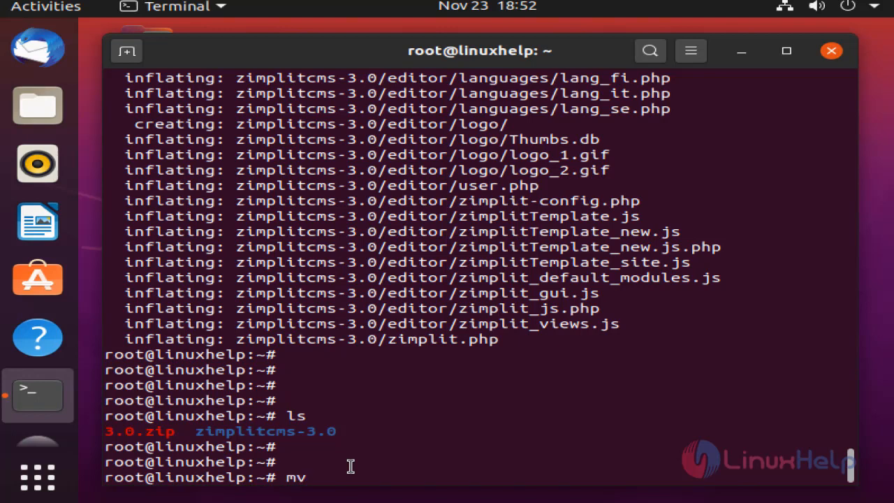
text(zimplitcms-3.0/)
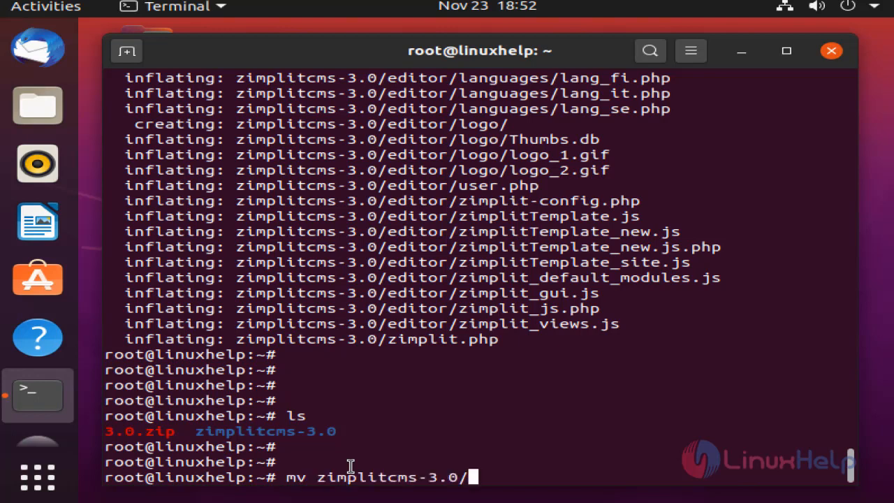
text(/var/www/zimpl)
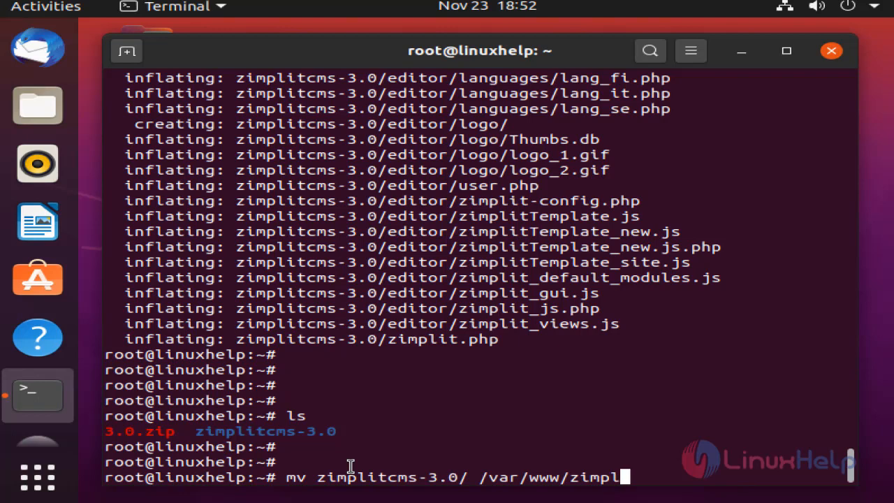
text(t)
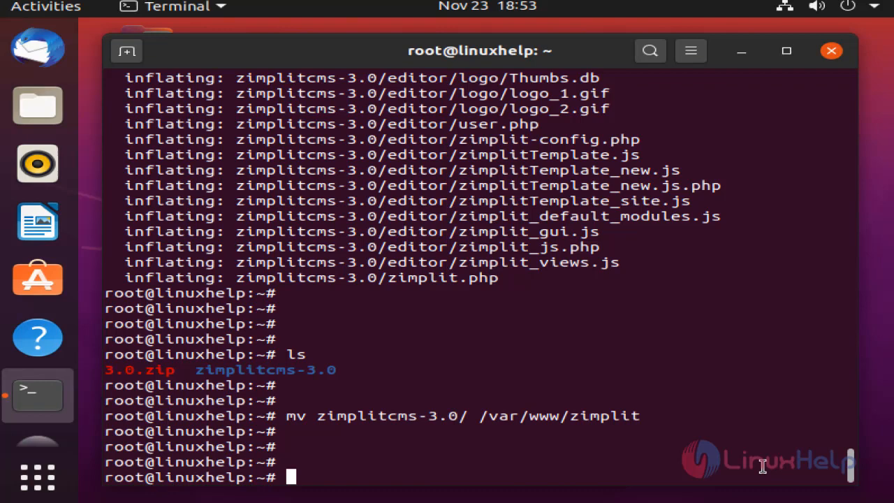
- Recursively change ownership of /var/www/zimplit to www-data.www-data
text(chown)
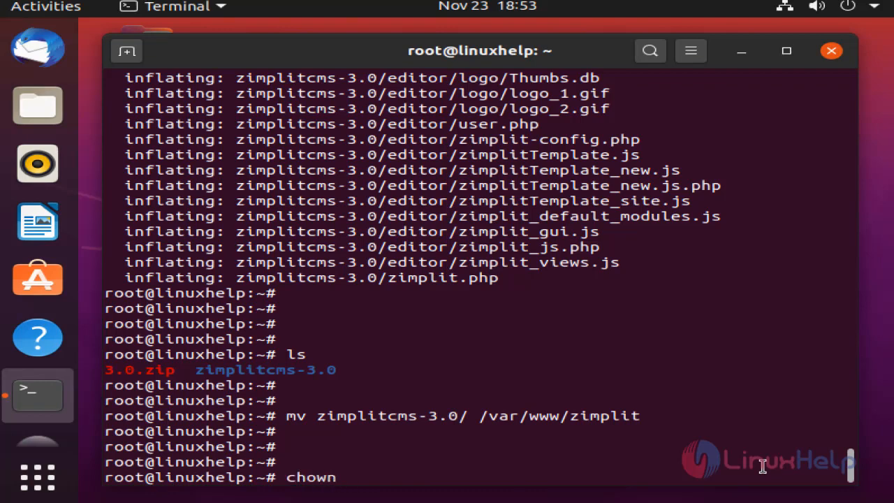
text(-R www)
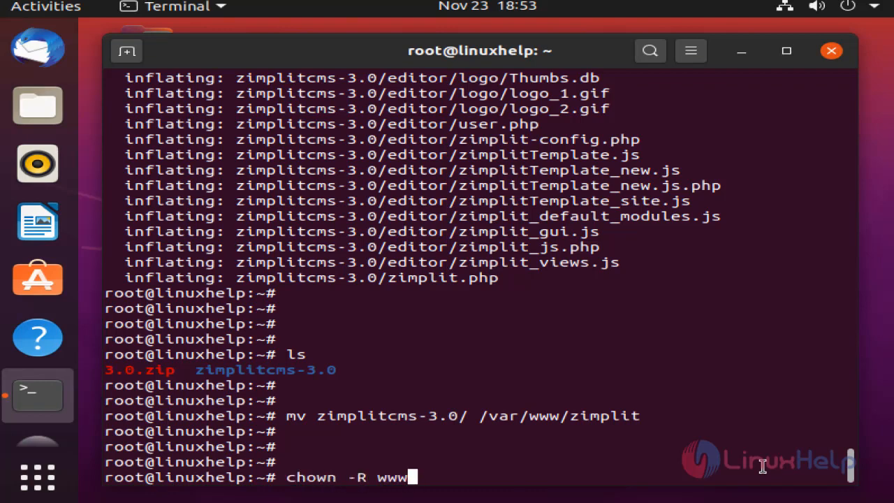
text(-data)
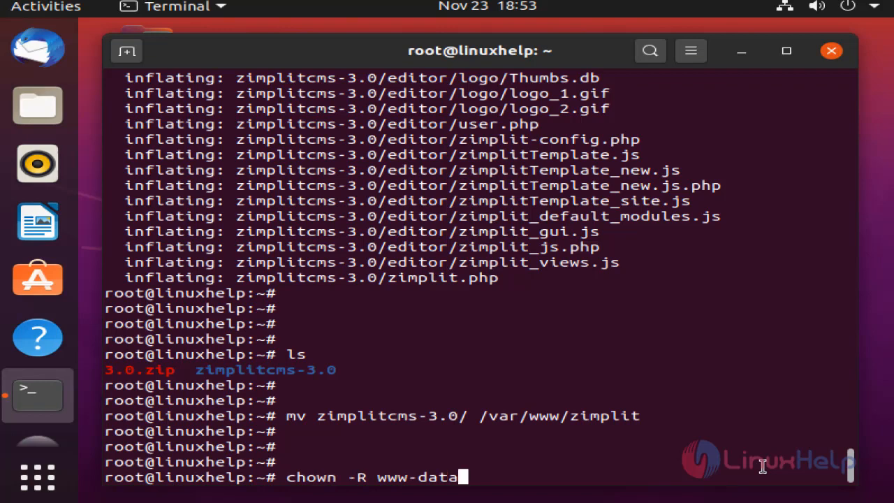
text(.ww)
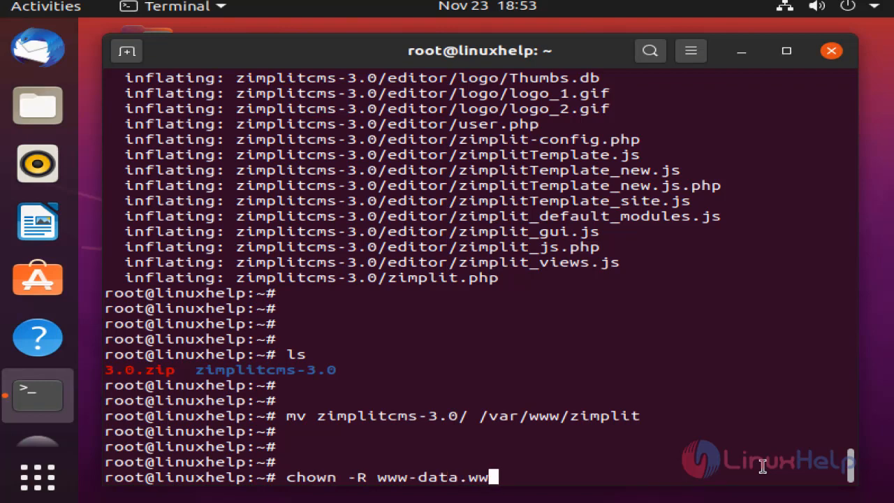
text(-d)
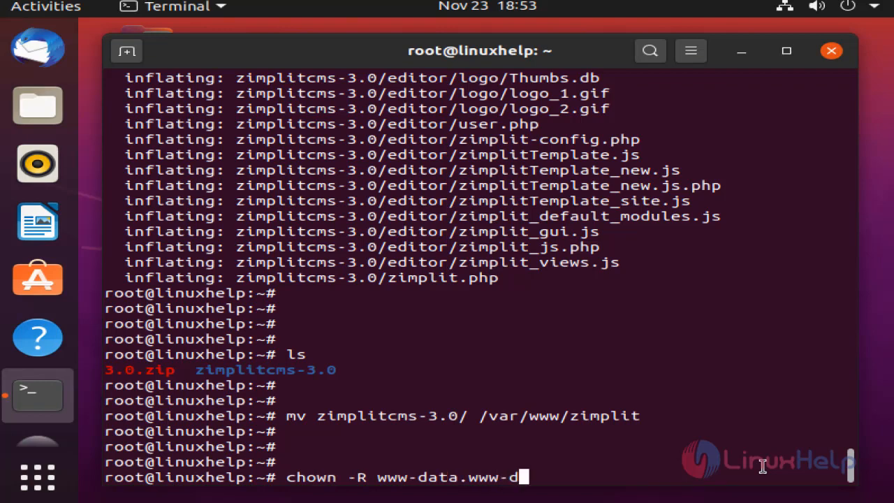
text(ata)
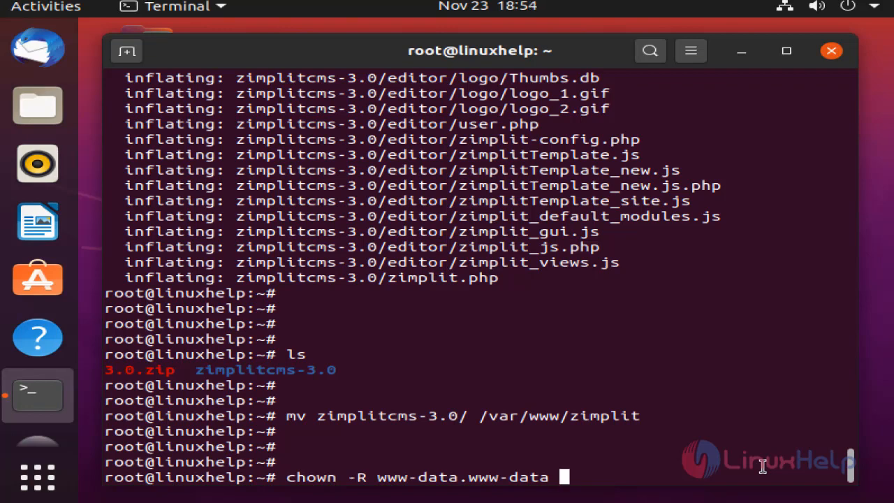
text(/var)
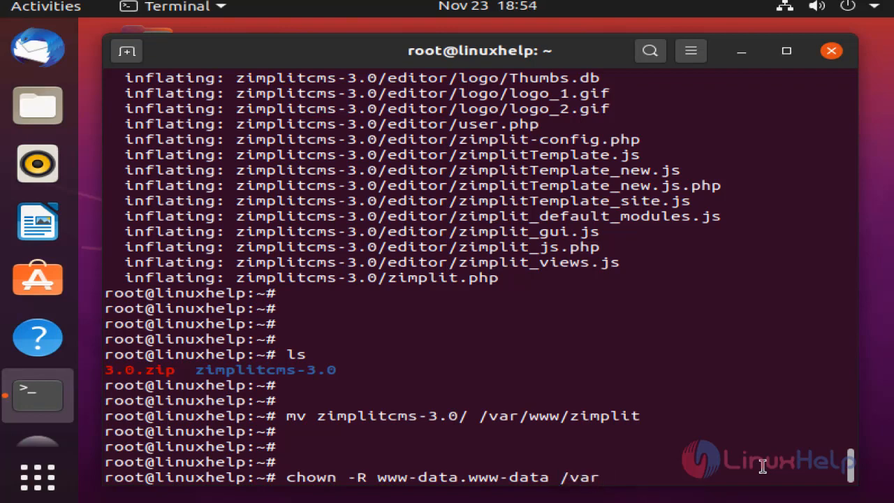
text(/ww)
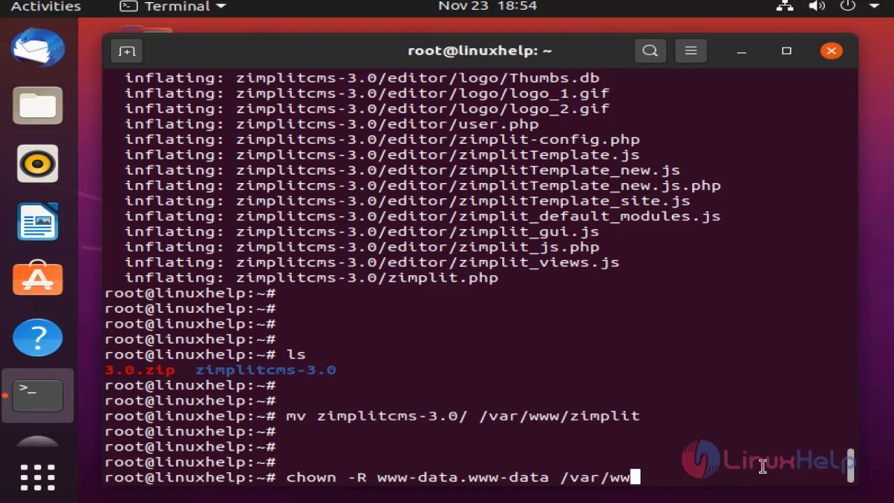
text(zimplit/)
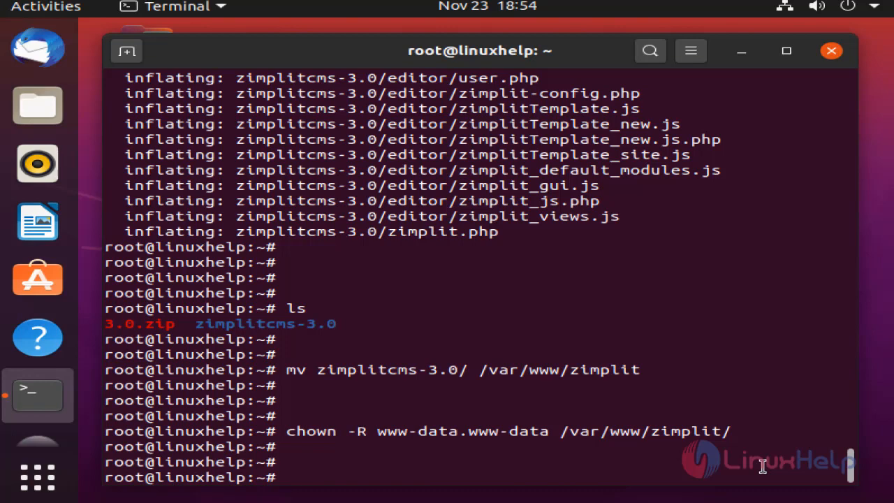
- Recursively set permissions on /var/www/zimplit to 755
text(chmod -R 755 /)
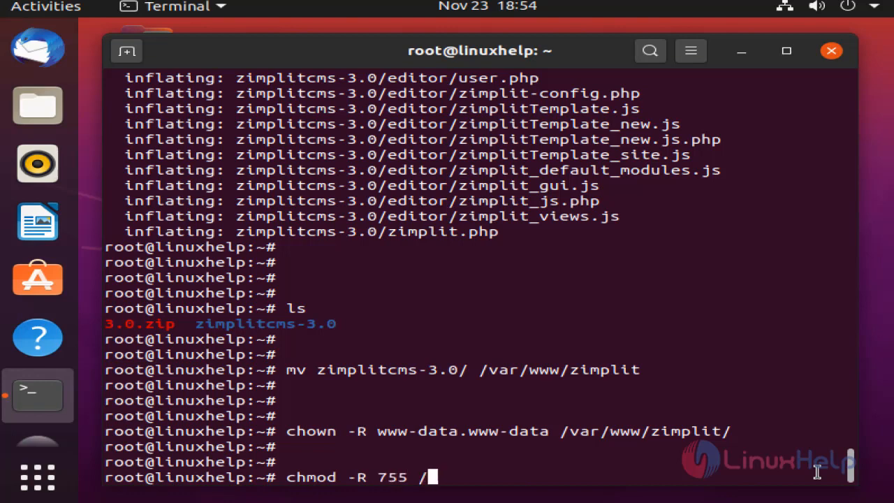
text(var/)
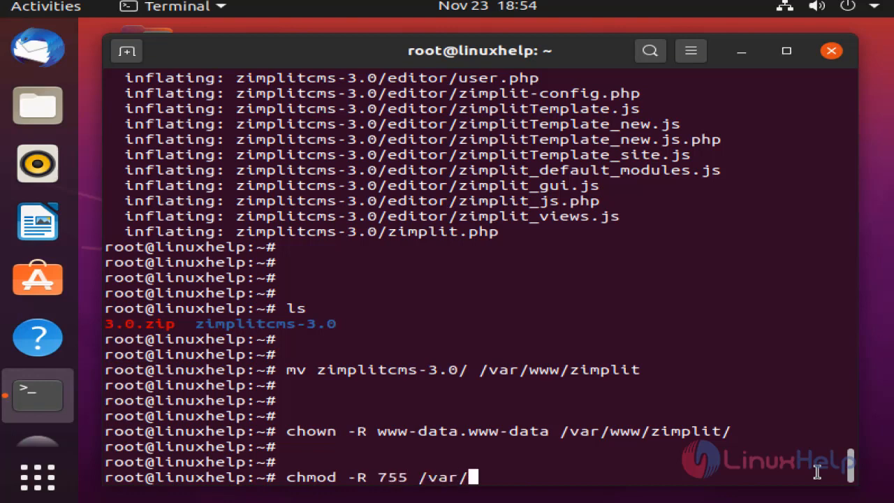
text(www/zimplit/)
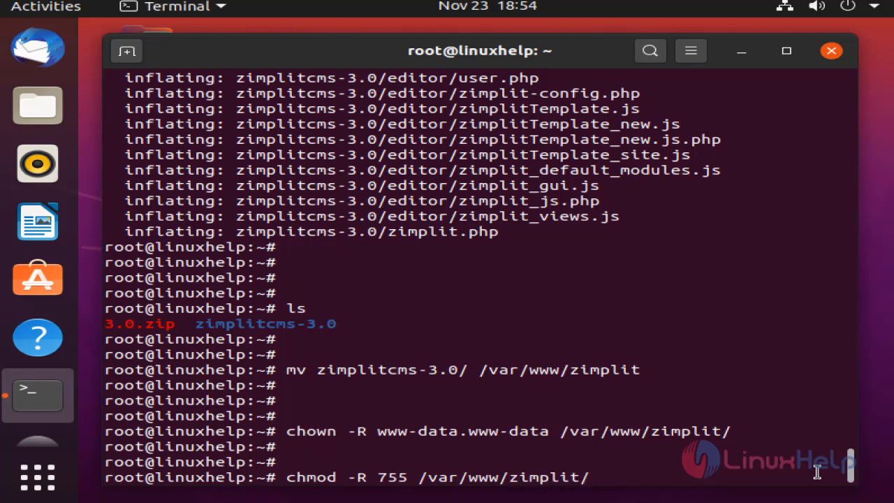
key(Return)
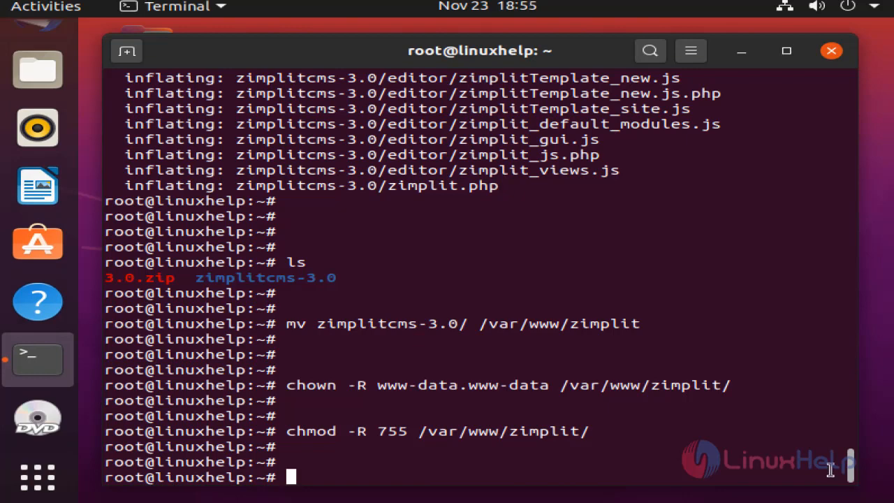
- Open /etc/apache2/sites-available/zimplit.conf in vim
text(vi)
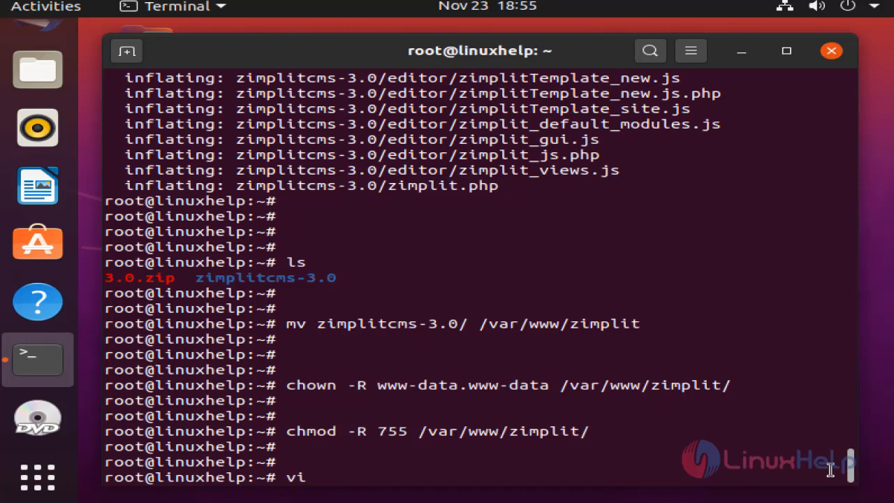
text(m)
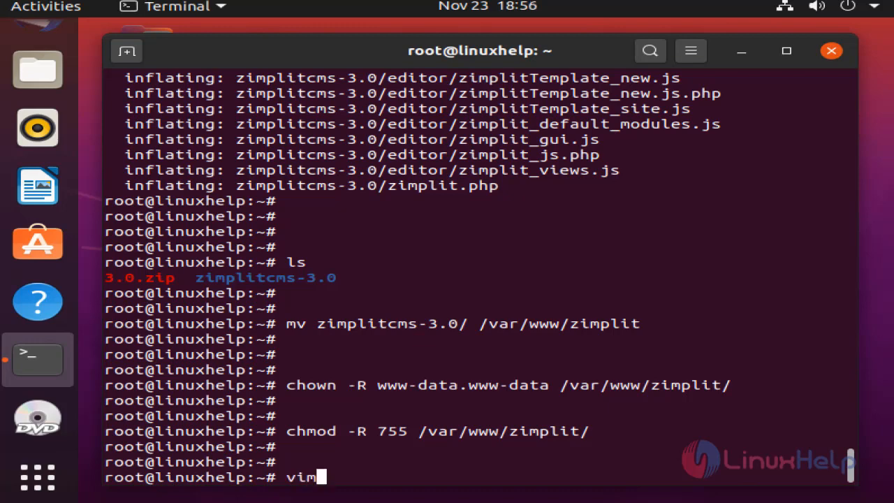
text(/etc/)
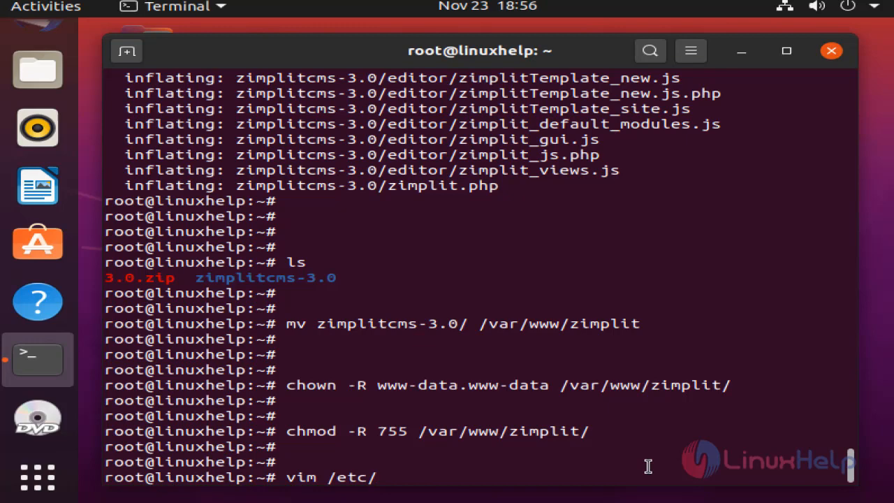
text(apache2/)
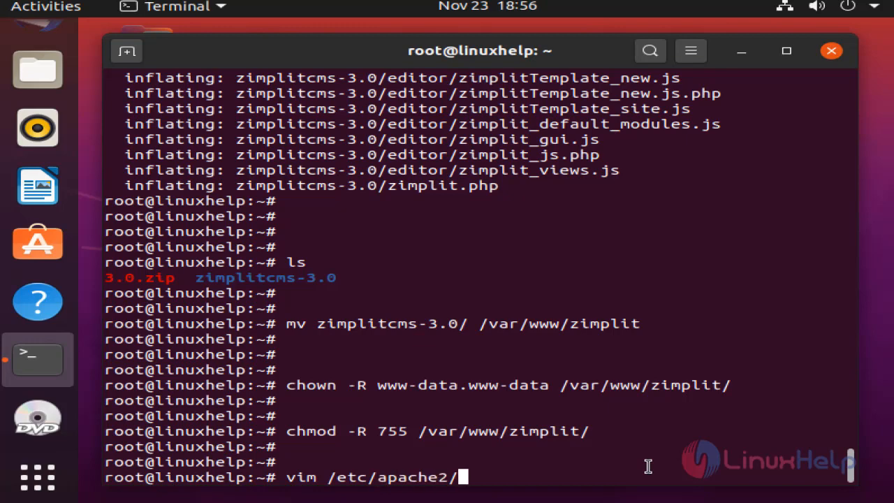
text(sites-)
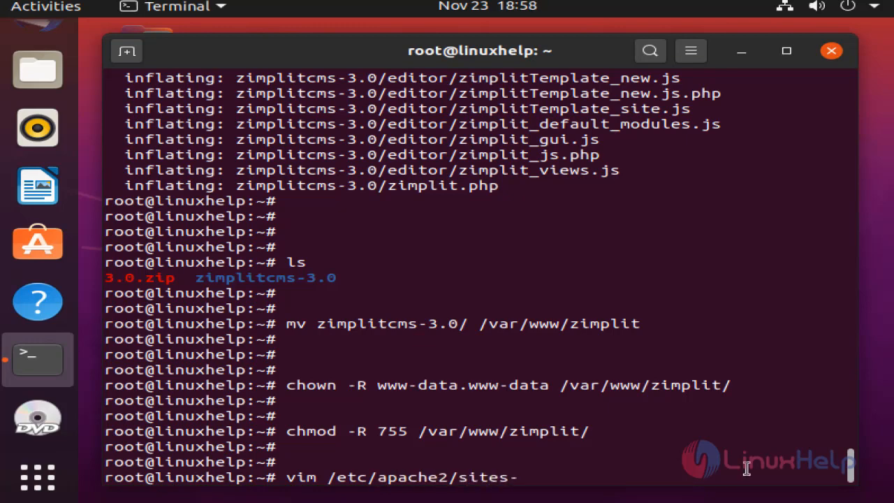
text(available/)
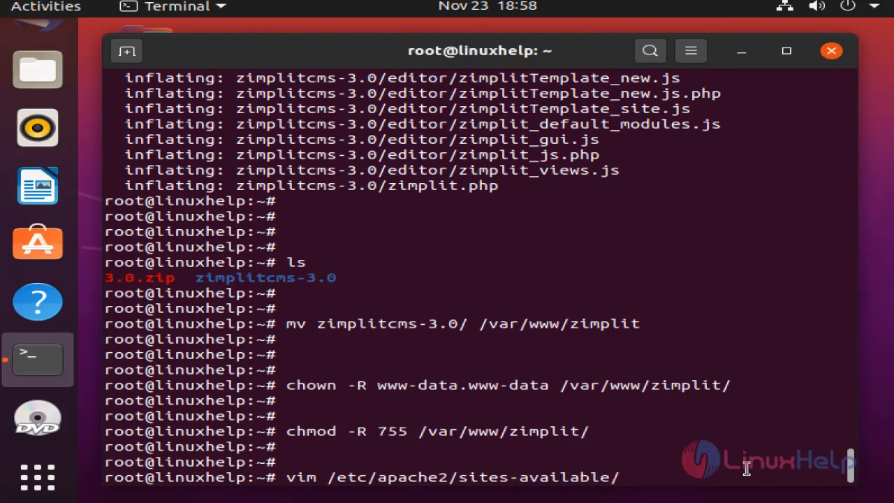
text(zimpl)
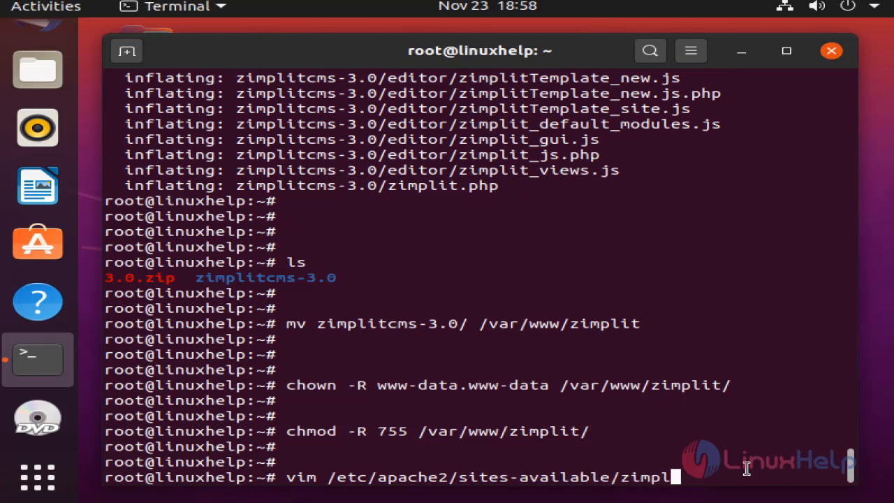
text(.co)
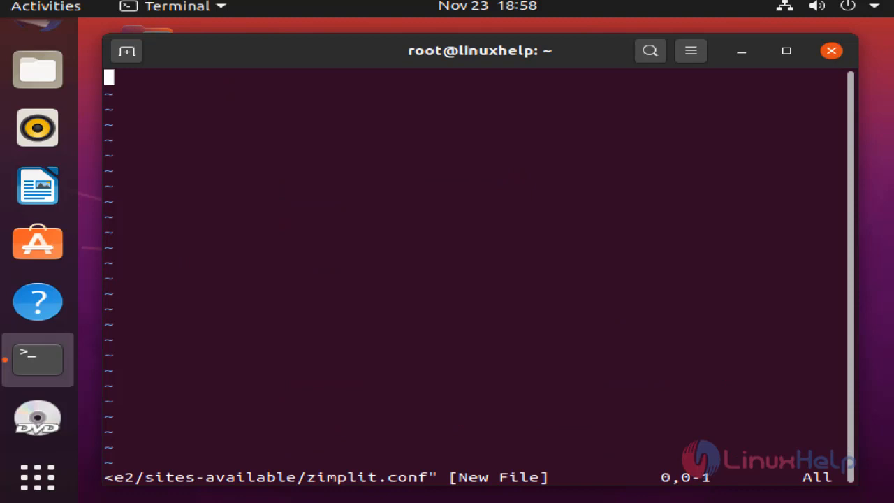
text(<Virtualhost *:80>)
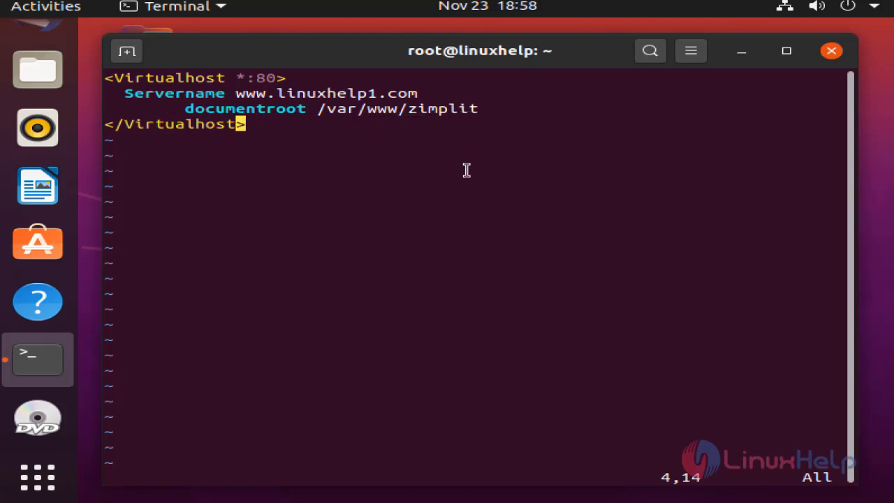
mouse_move(334, 376)
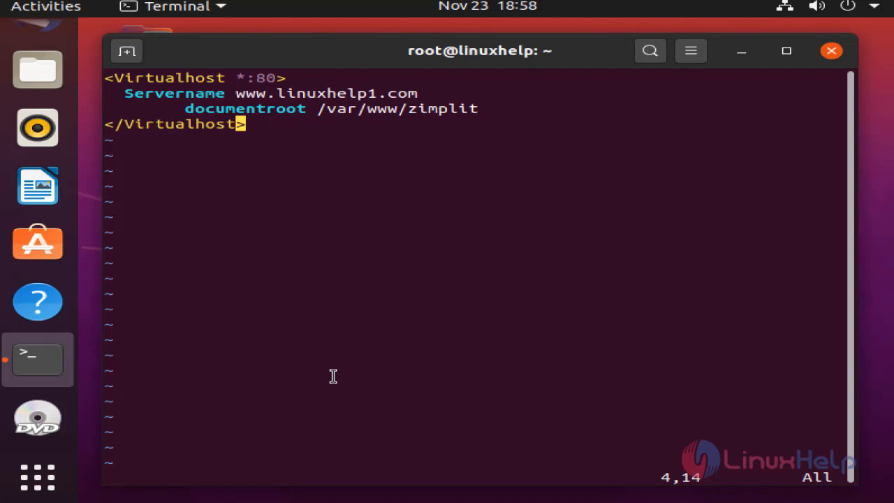
text(:wq)
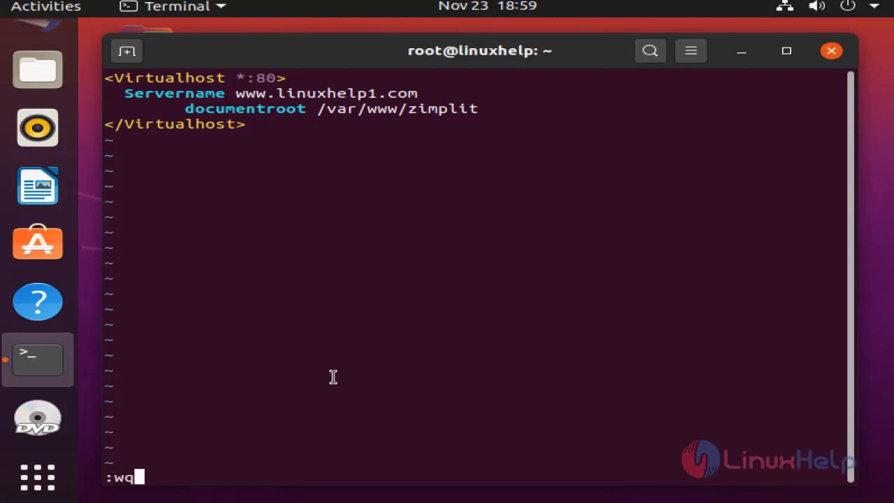
key(Return)
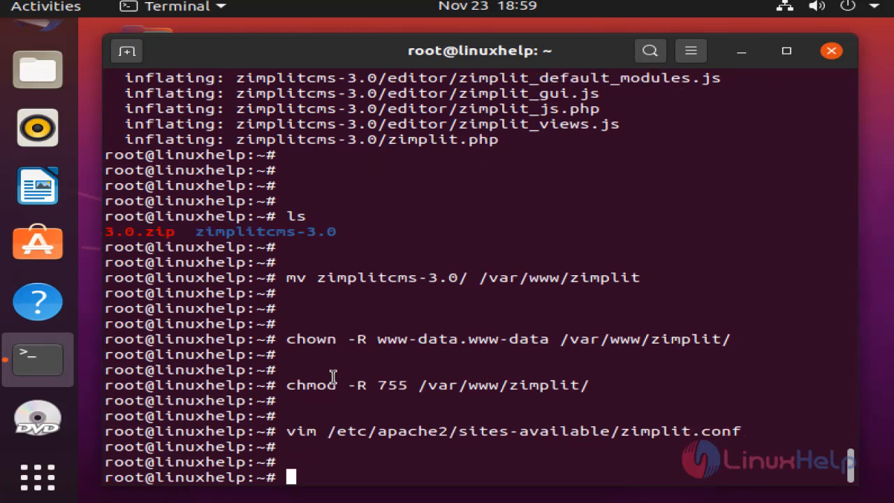
mouse_move(691, 486)
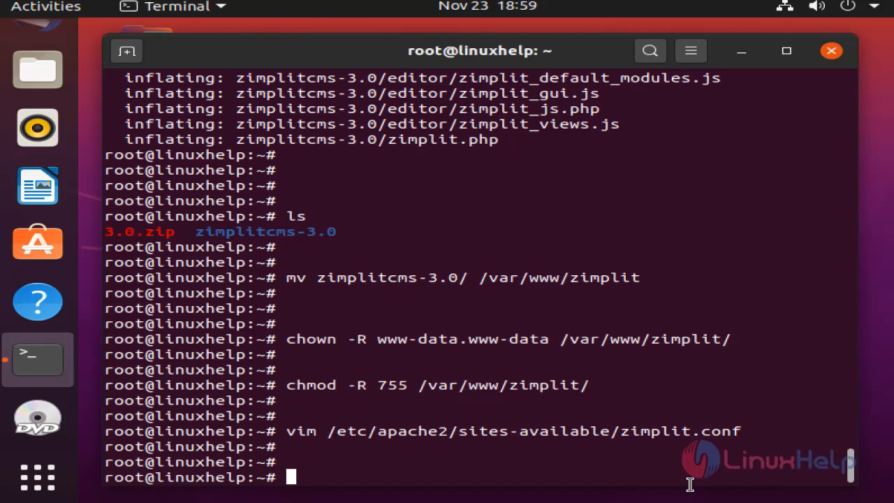
- Run a2dissite 000-default.conf to disable Apache's default site
text(a2dis)
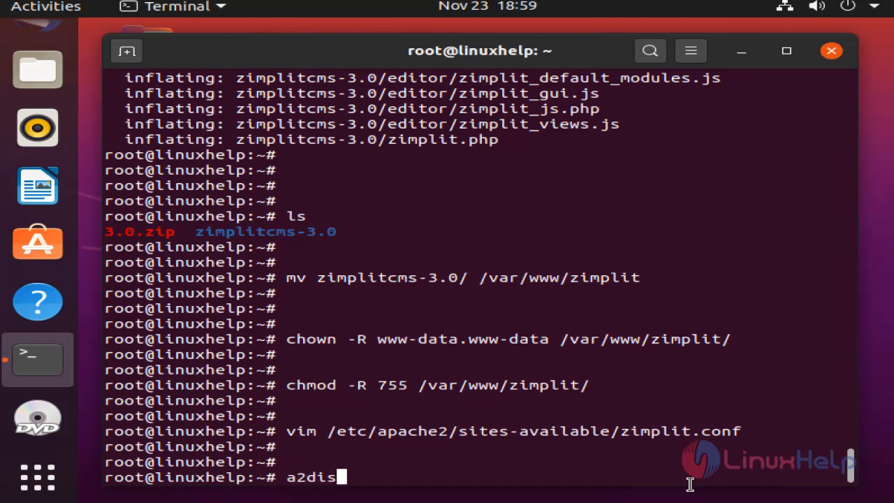
text(site)
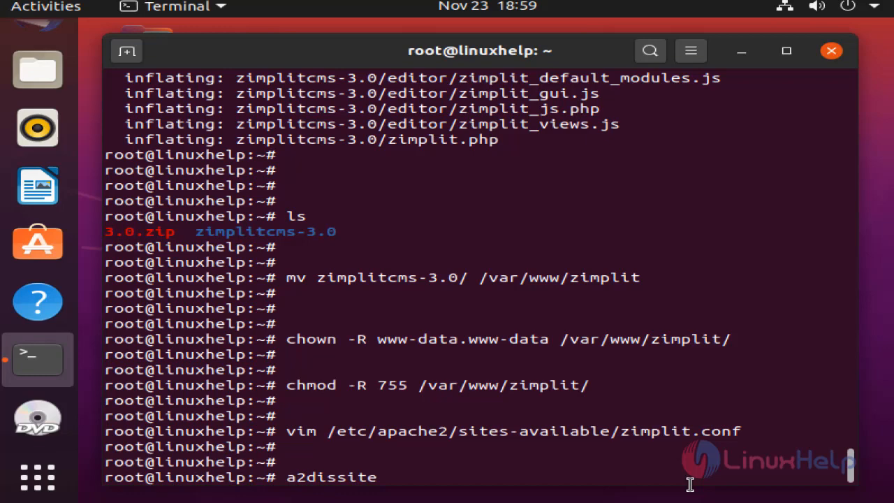
text(000-default.conf)
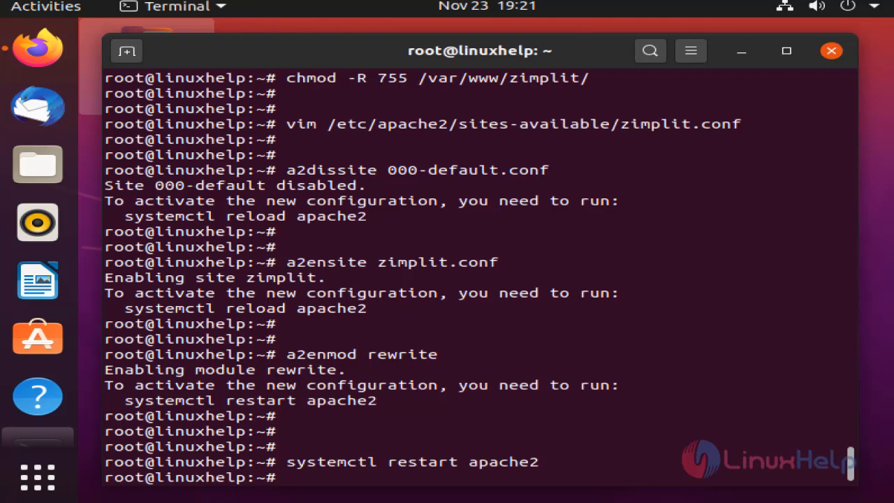
click(37, 46)
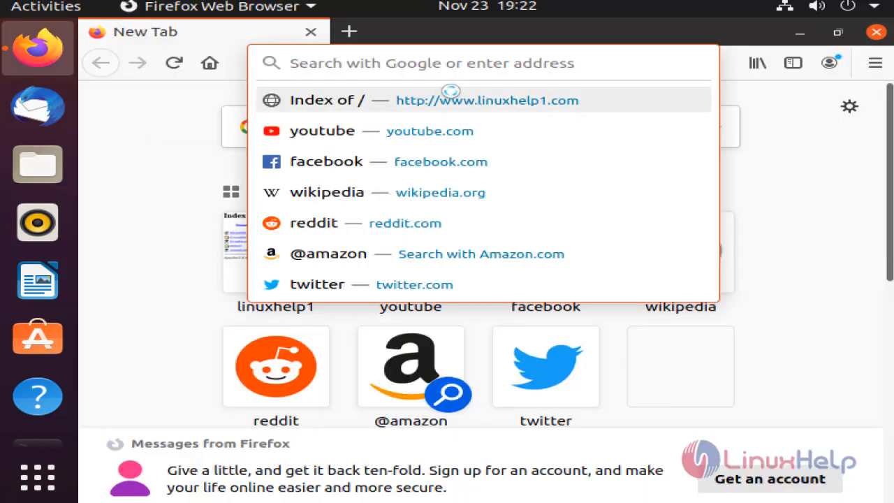
text(www.google.com/)
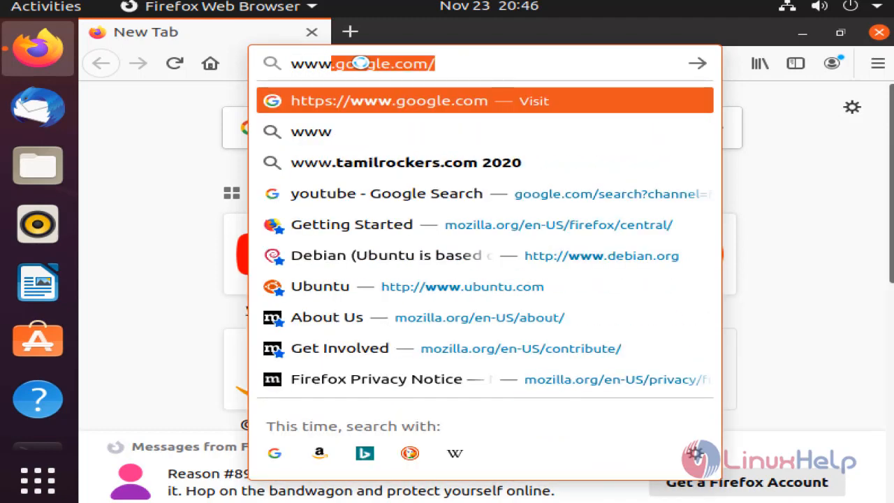
text(www.linu)
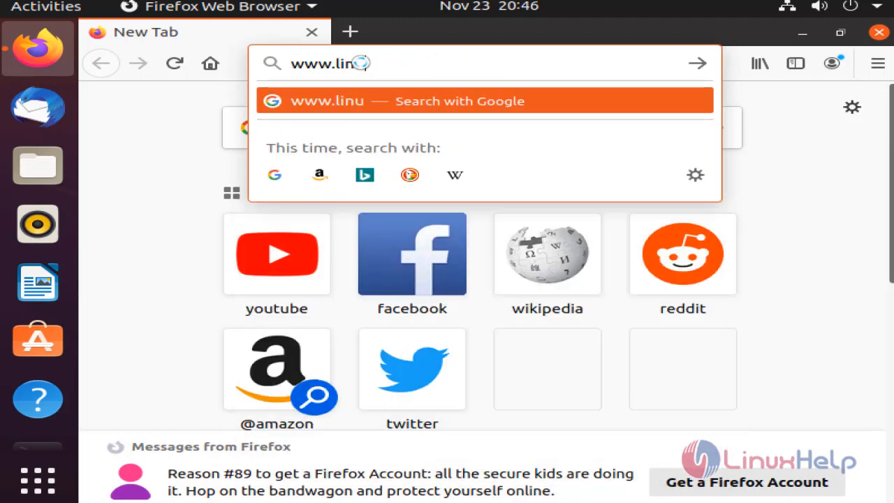
text(xhelp1)
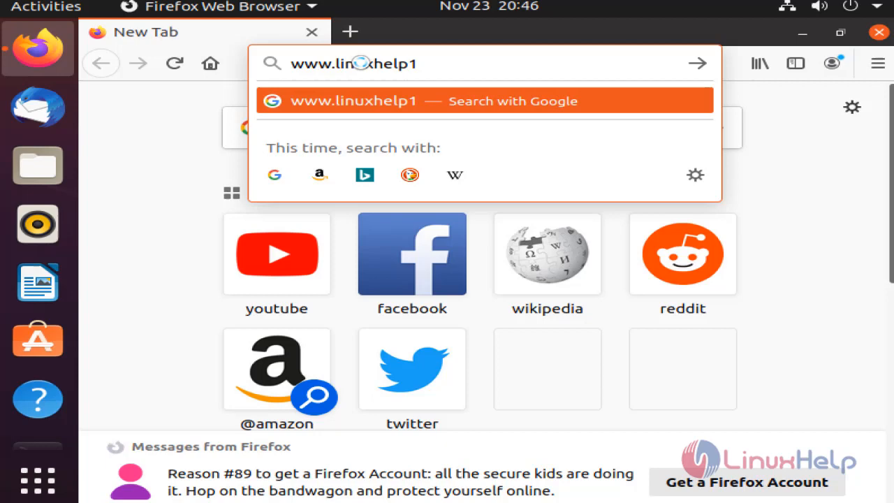
text(.)
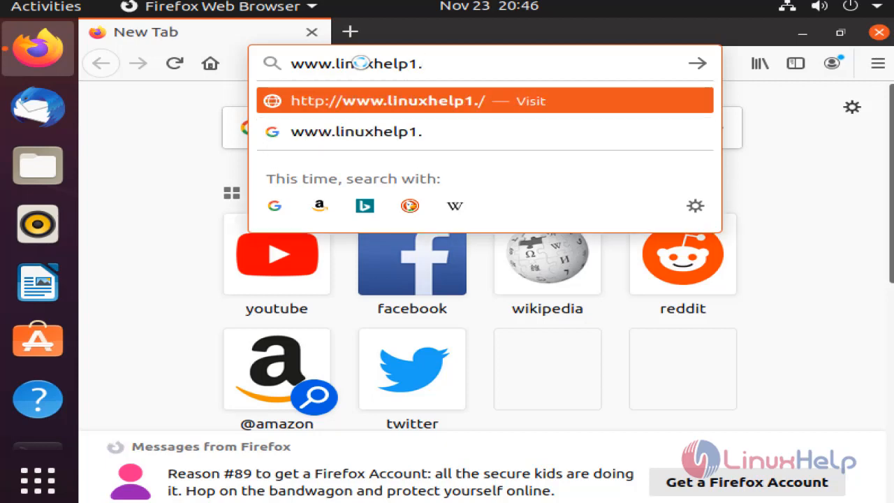
text(com/)
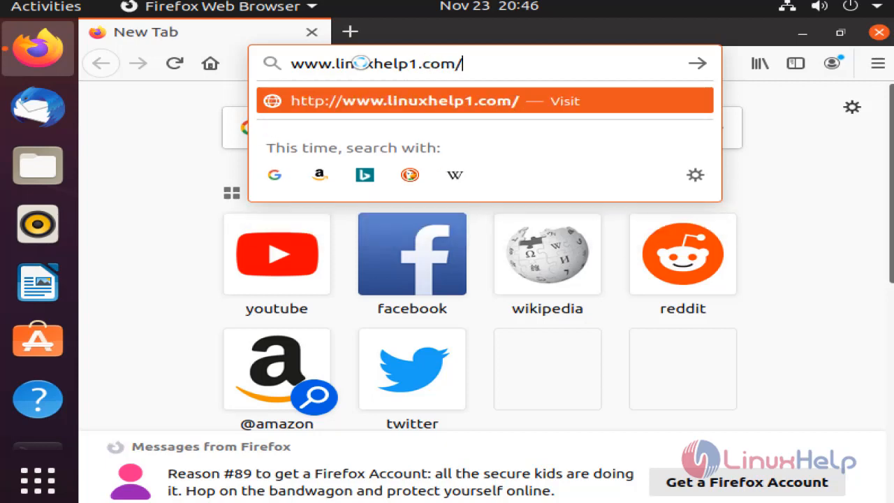
text(zim)
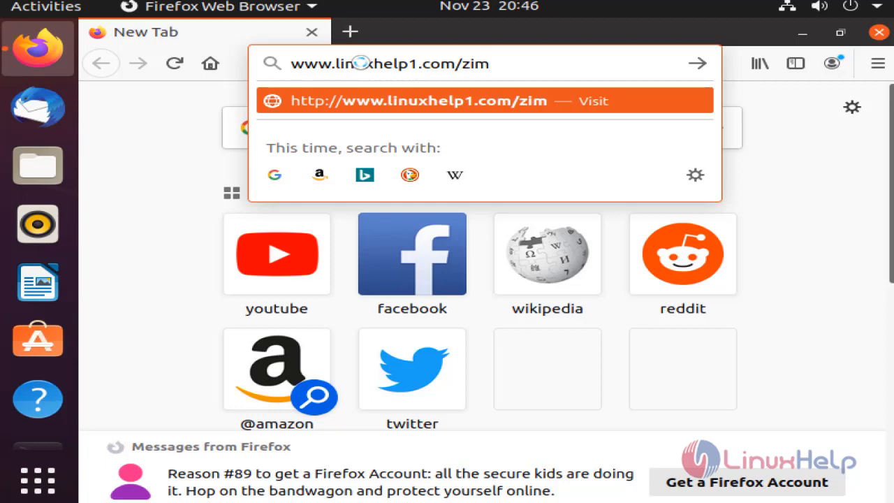
text(plit)
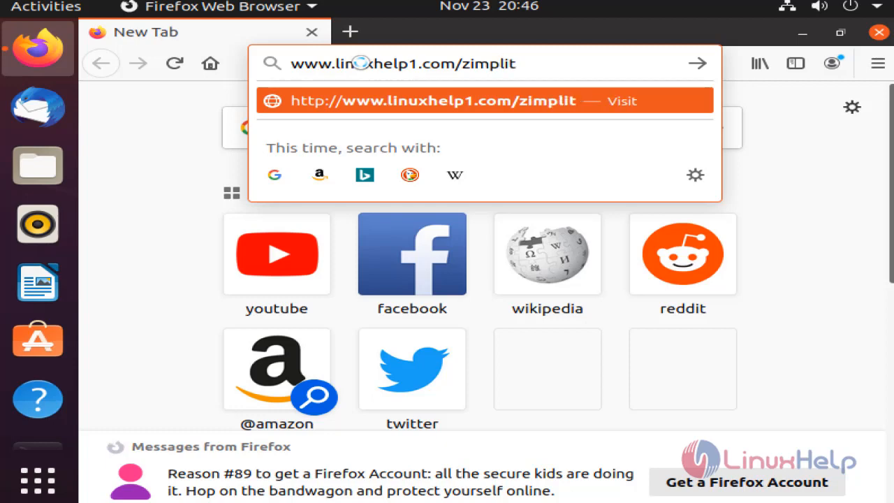
text(php)
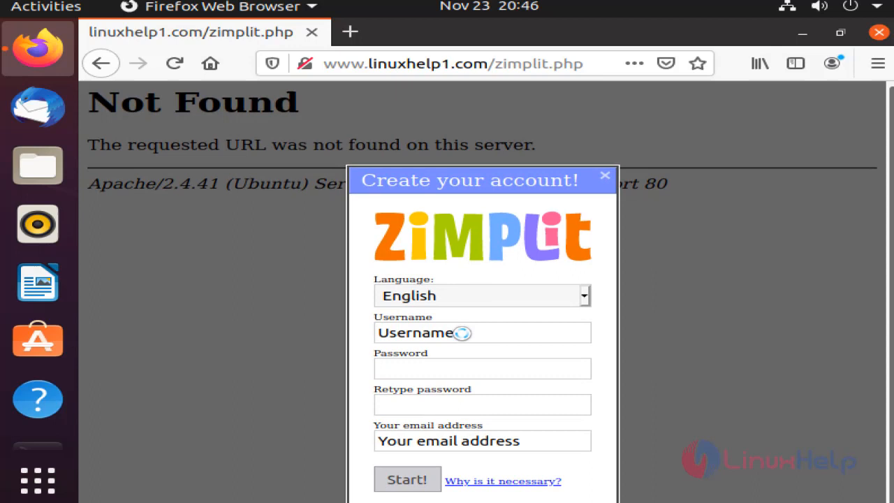
click(482, 333)
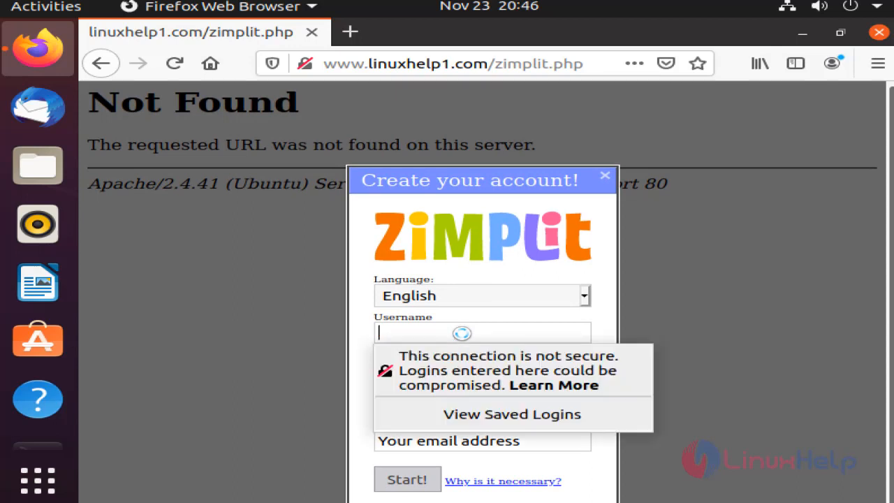
text(l)
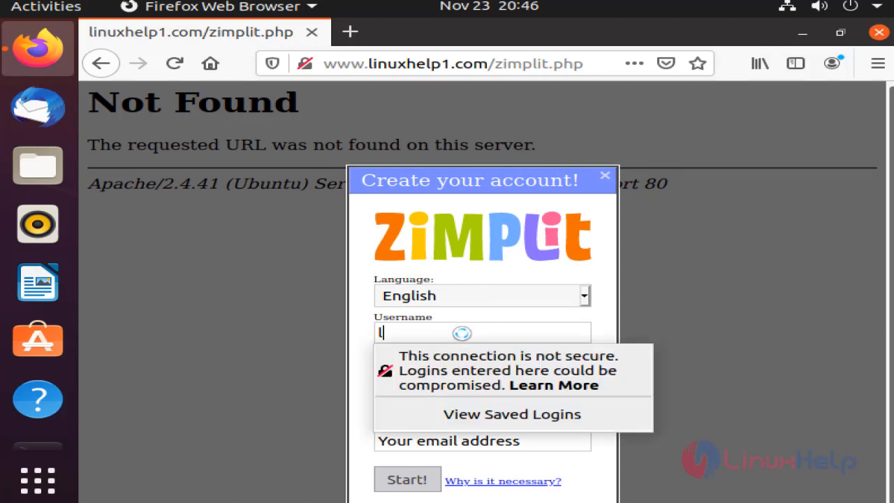
text(inu)
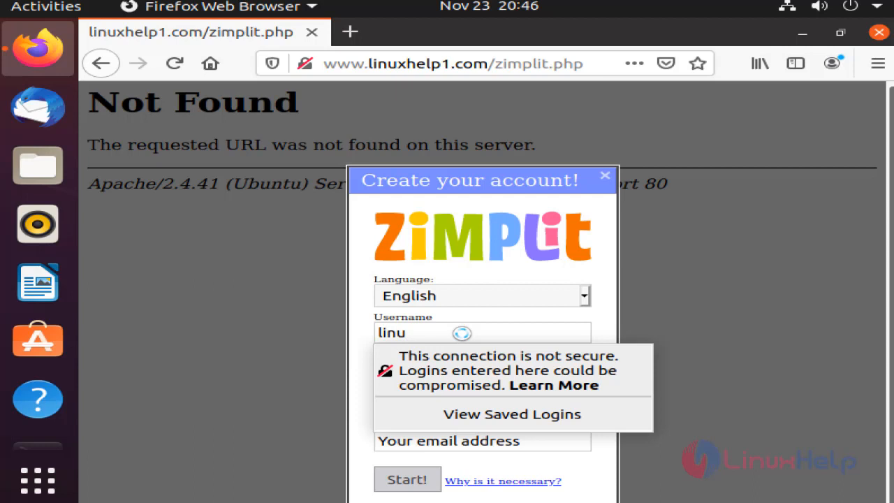
text(xhel)
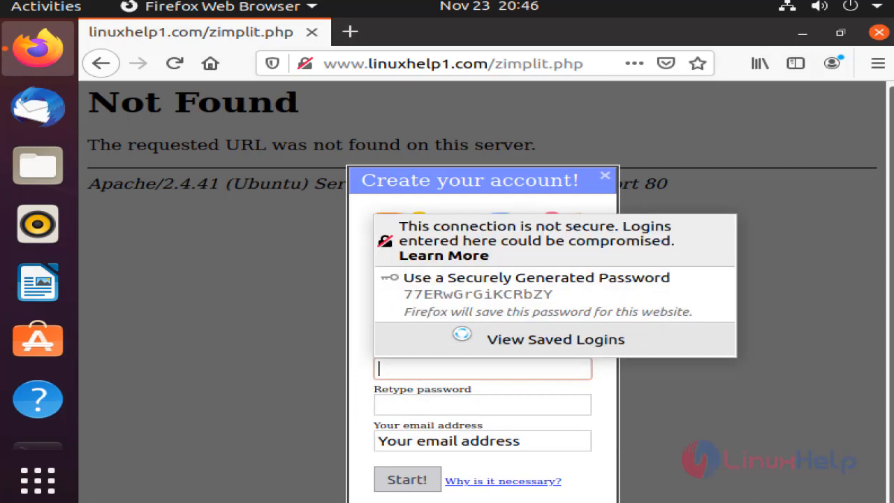
text(•)
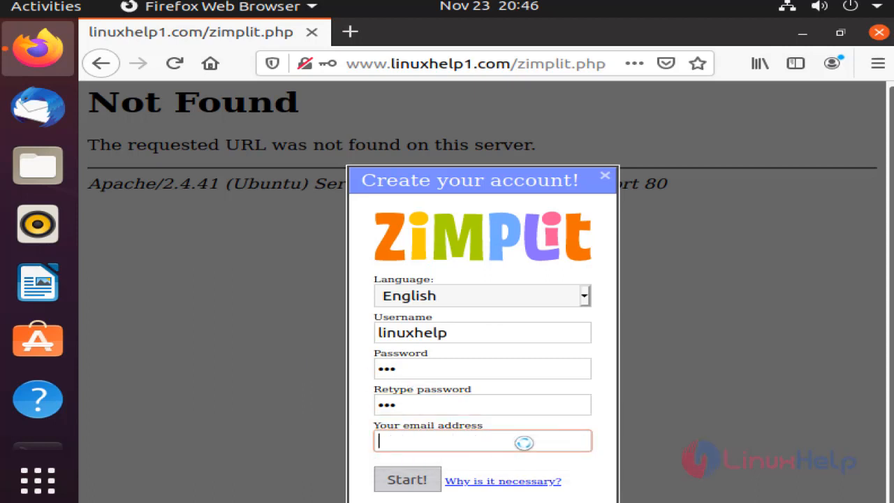
text(a)
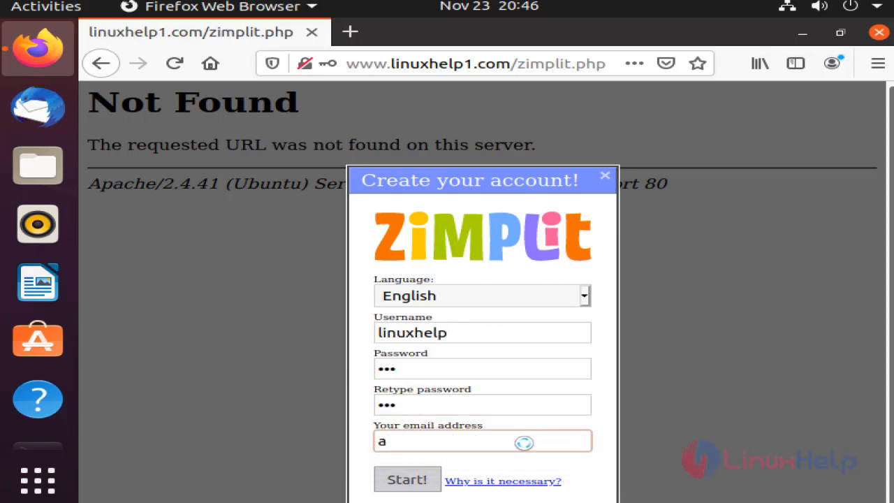
text(bc@)
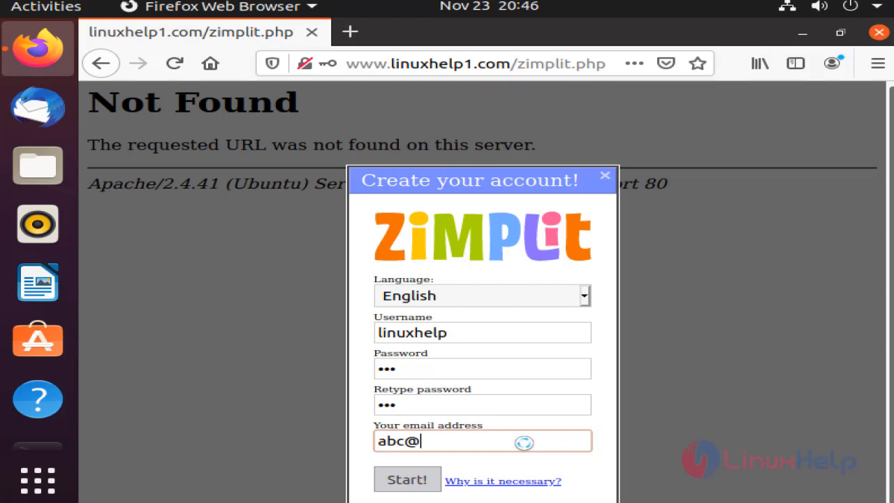
text(exam)
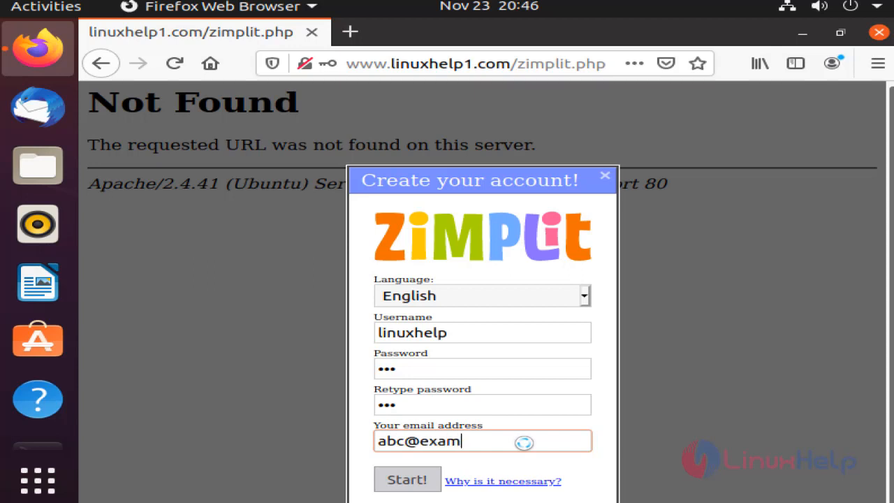
text(ple)
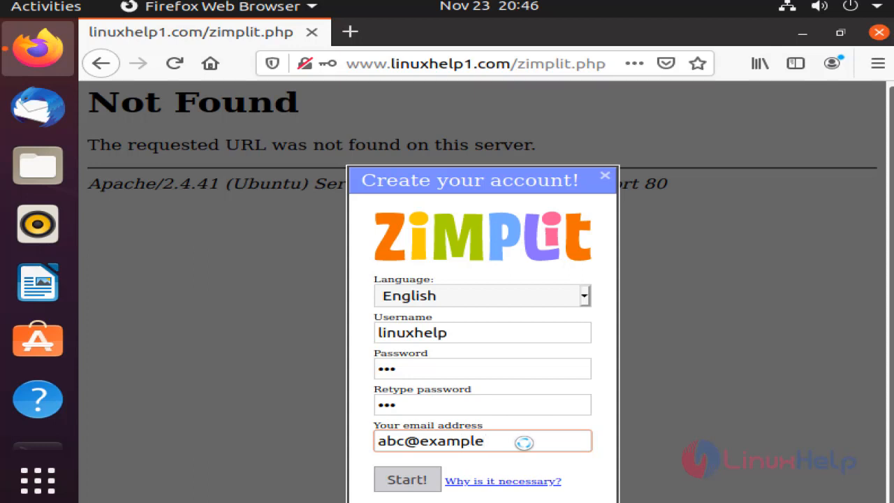
text(.com)
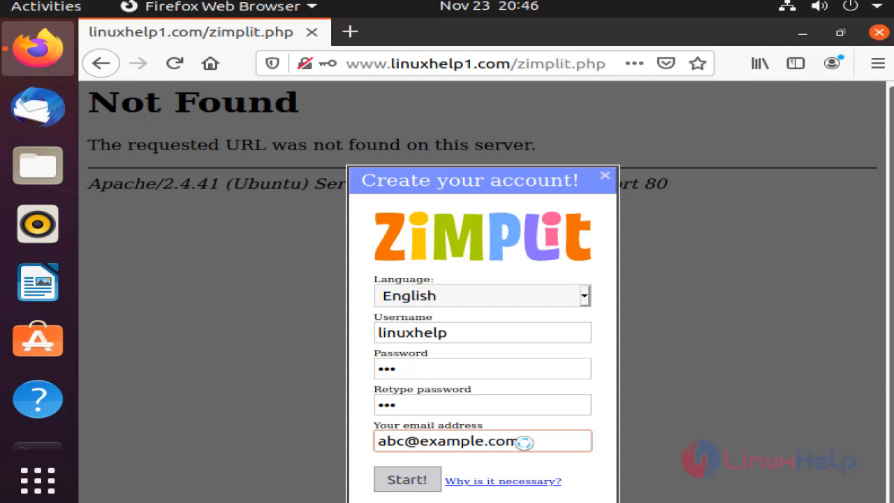
click(406, 480)
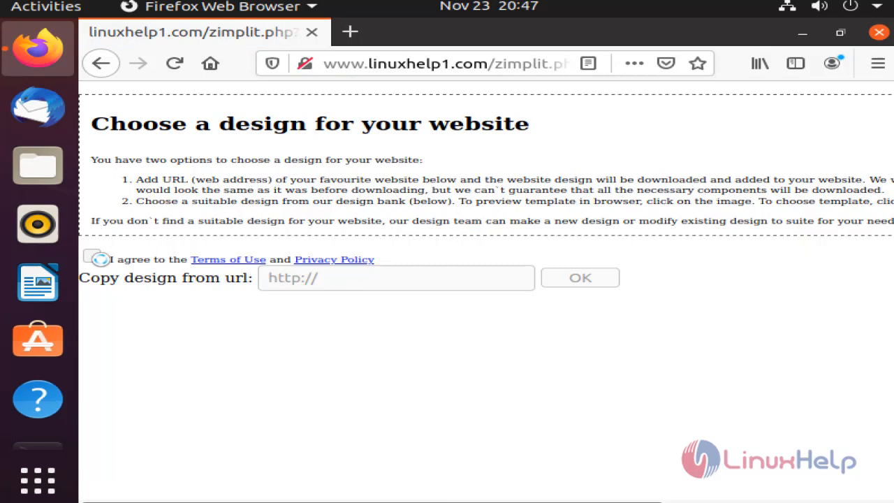
- Accept Zimplit's Terms of Use and submit a linux… URL to copy the design from
click(97, 259)
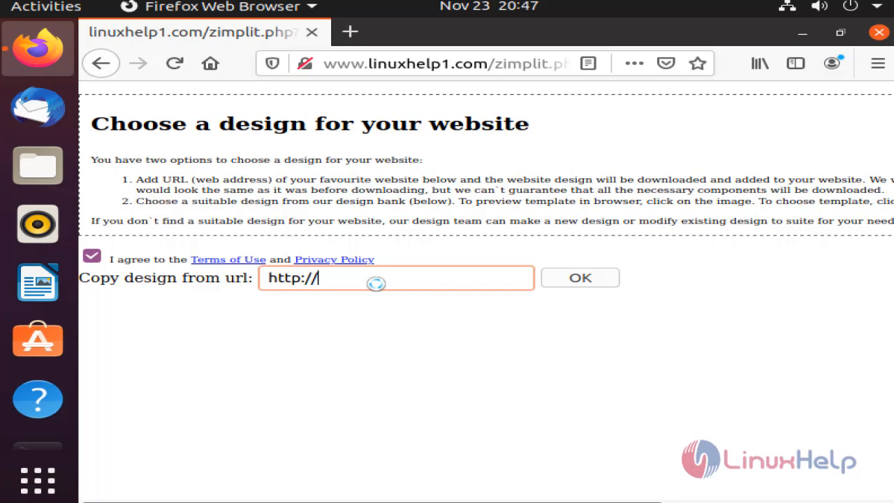
text(linux)
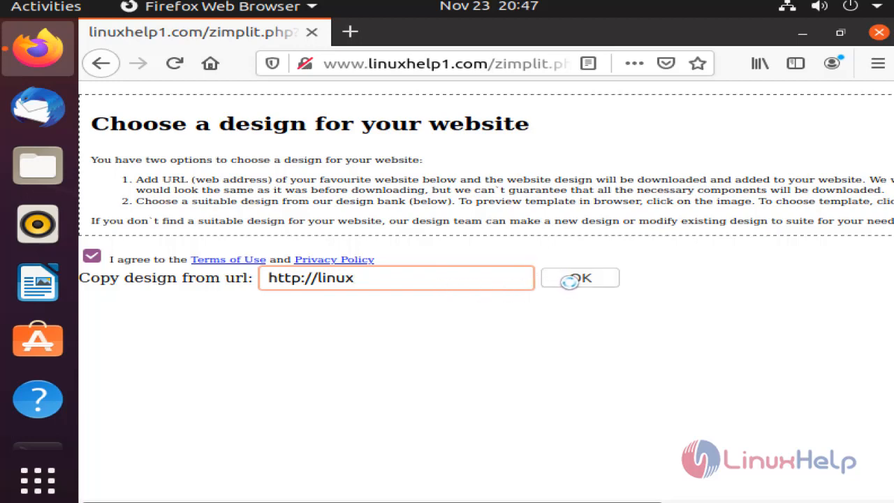
click(579, 277)
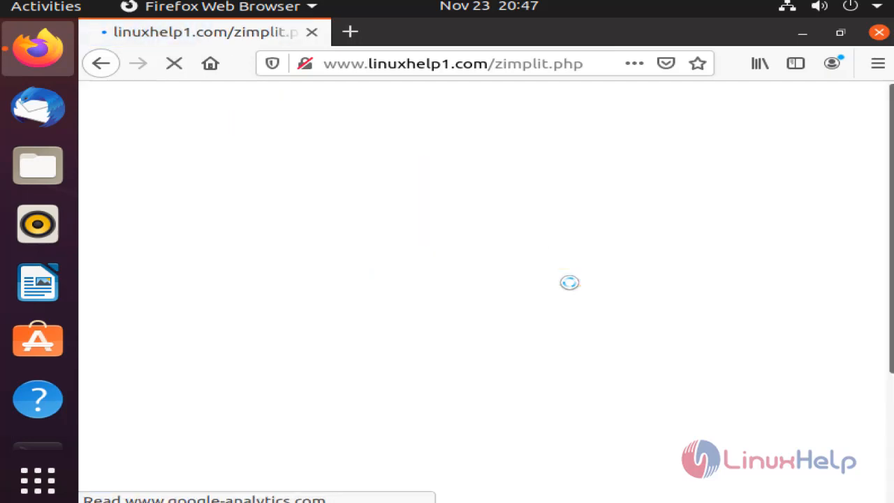